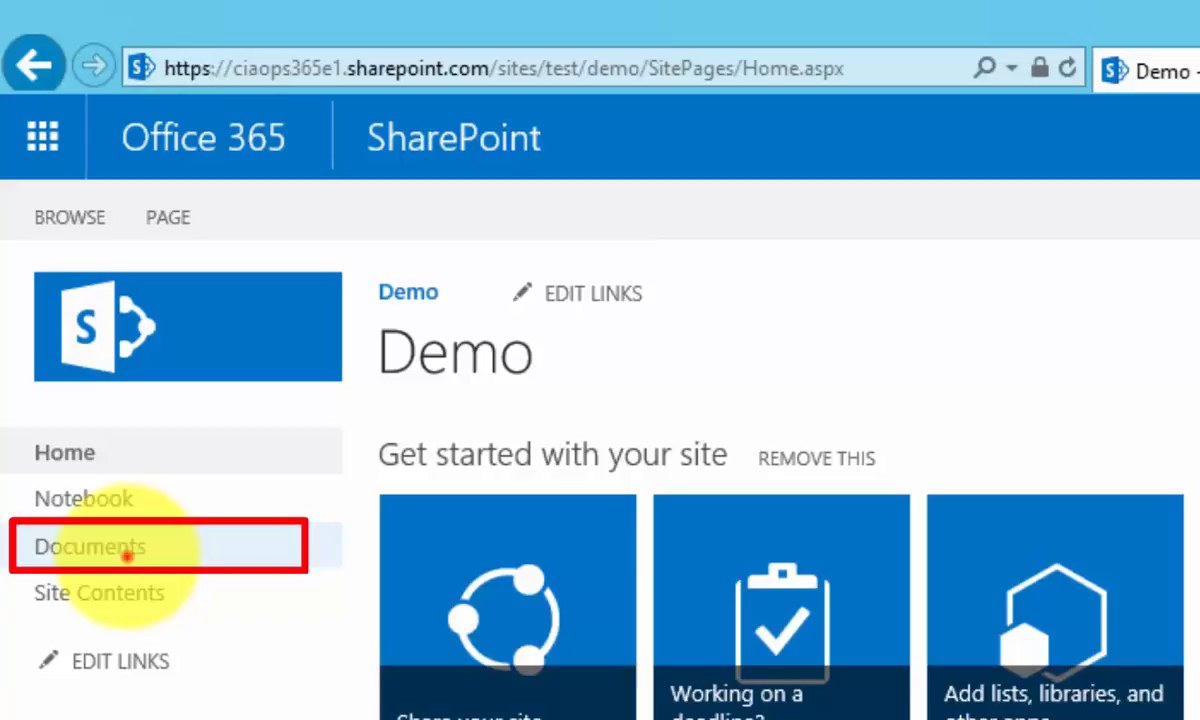
Step: Open the Demo site's empty Documents library from the left navigation
click(89, 546)
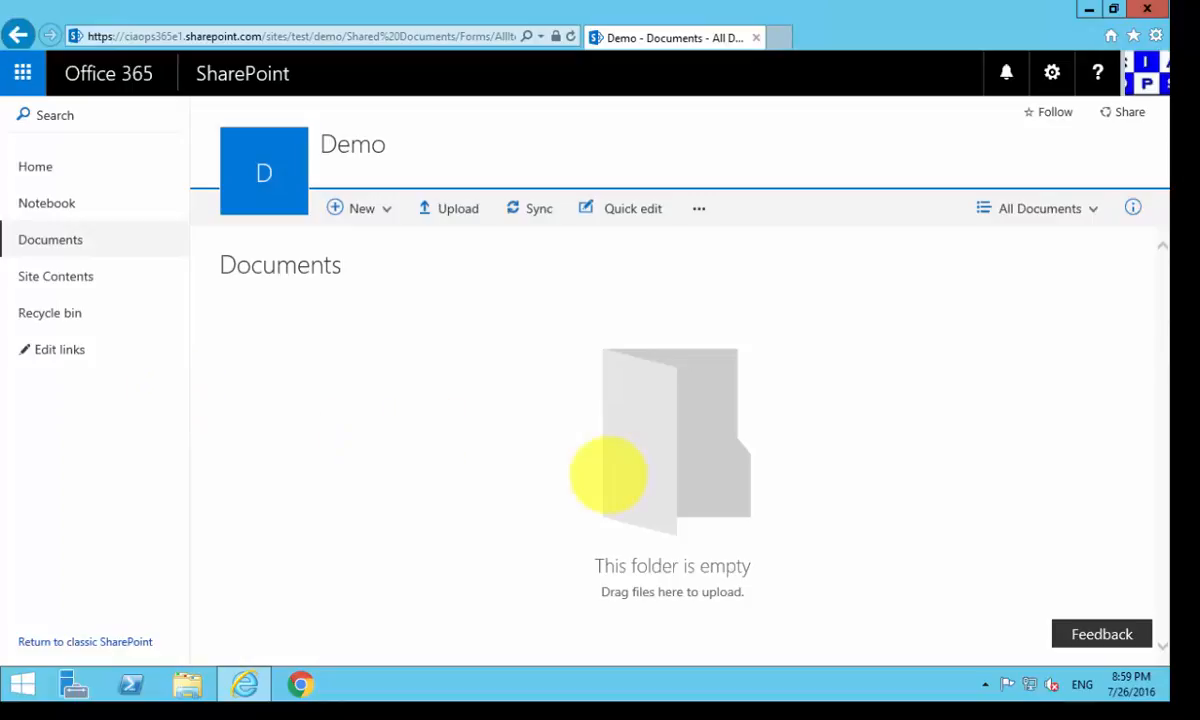
mouse_move(580, 220)
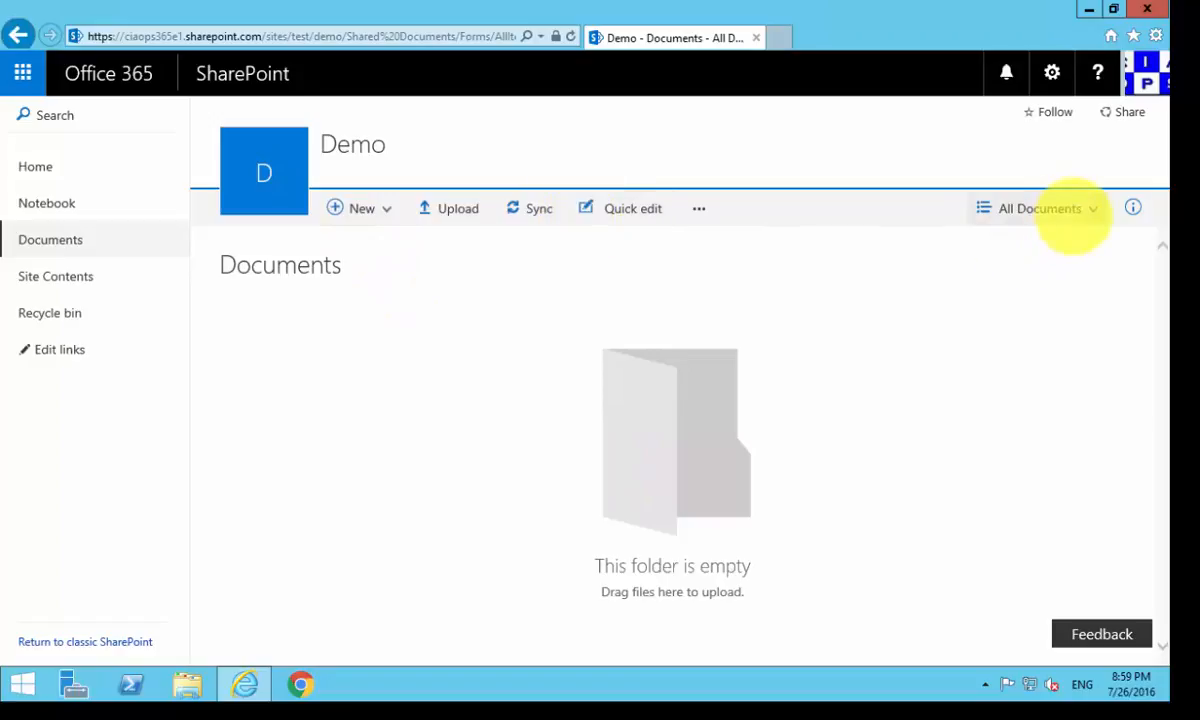
mouse_move(1133, 208)
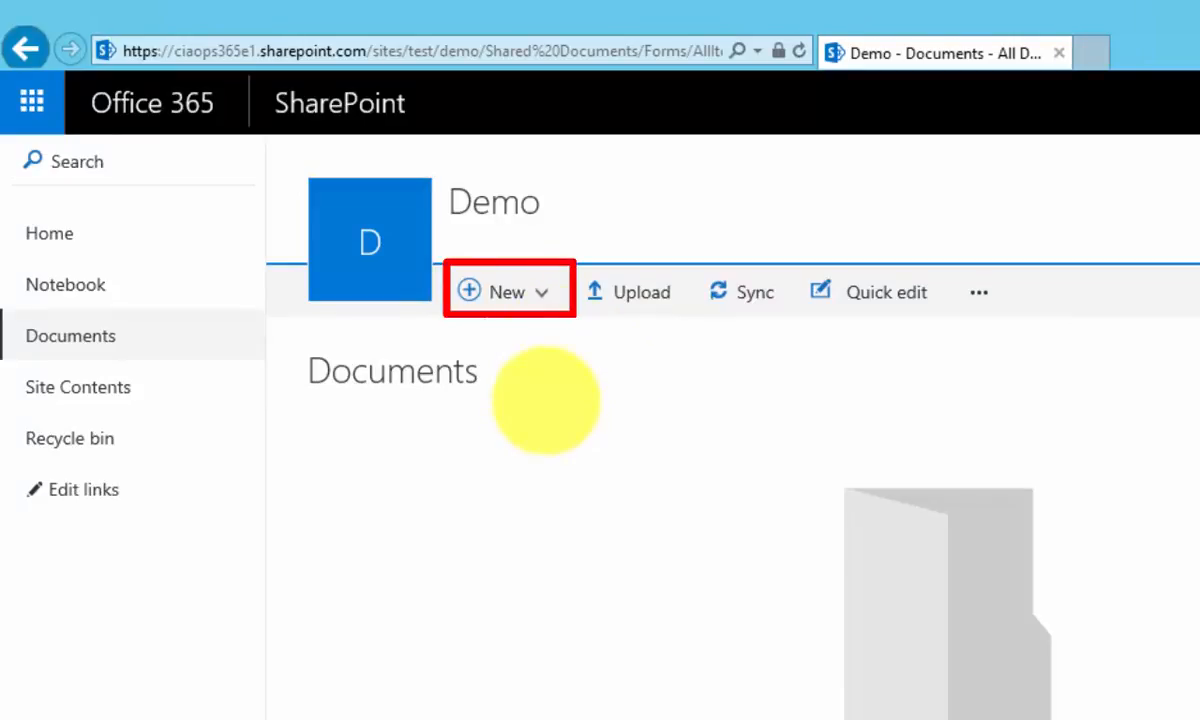
Step: Create a new Word document in the library and type 'Hello World' into it
click(508, 291)
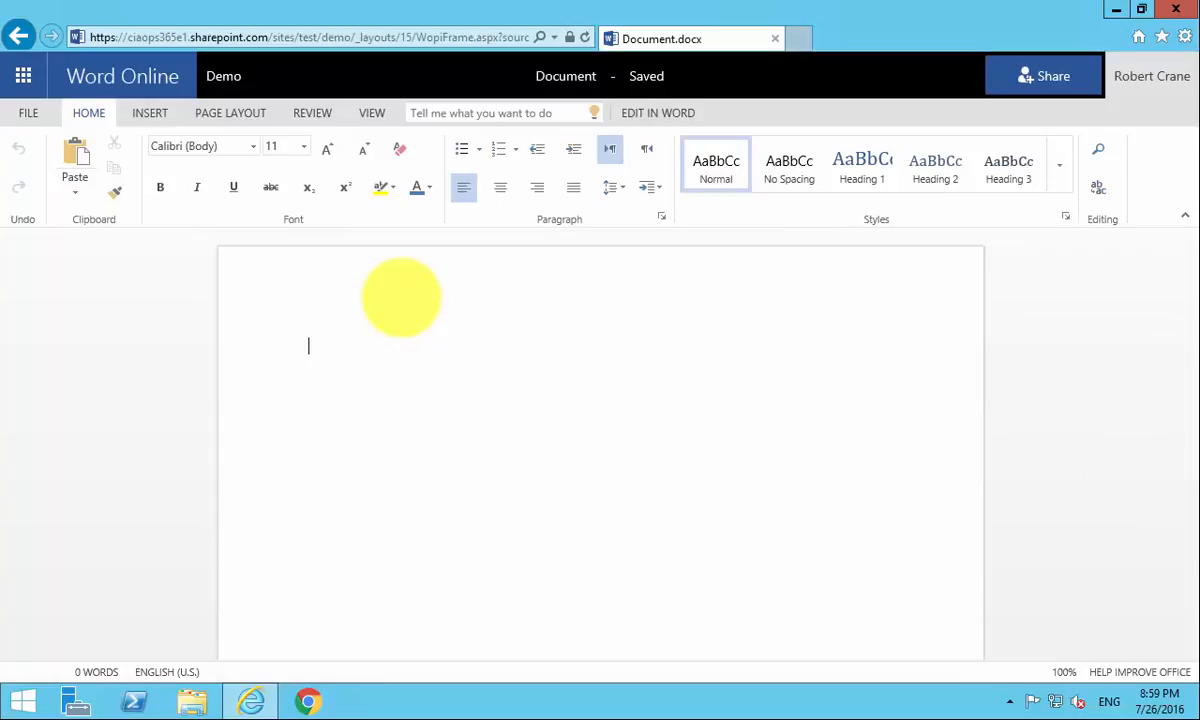
text(H)
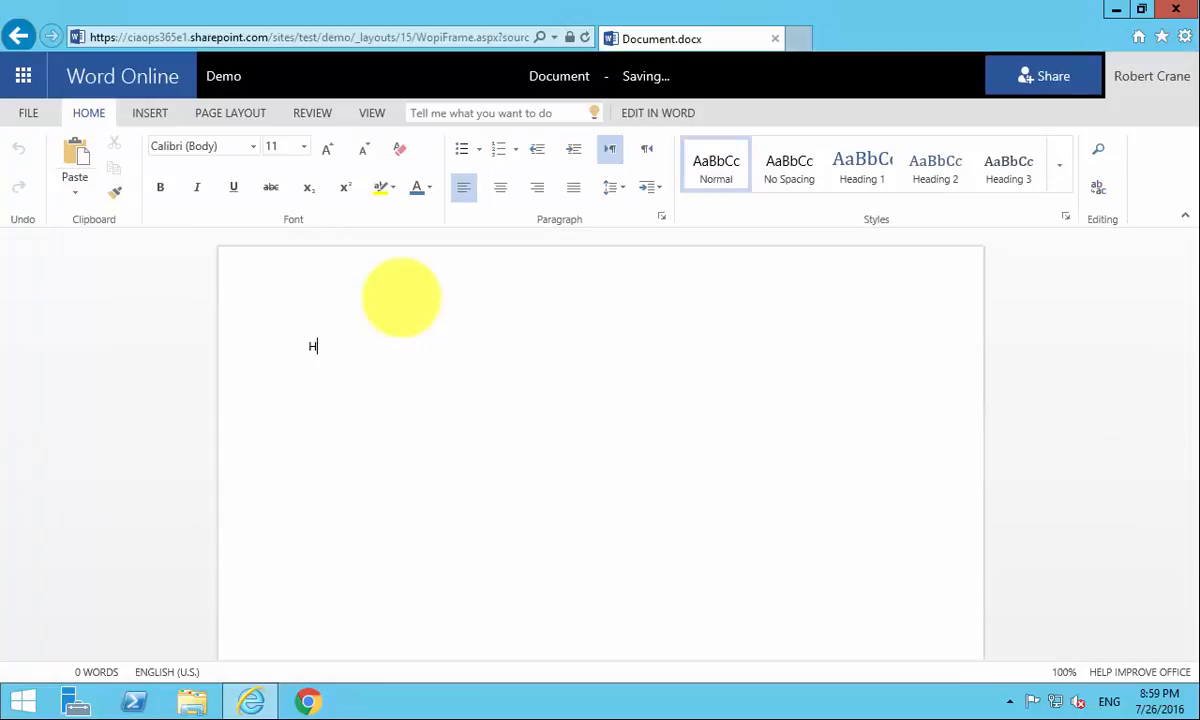
text(ello World)
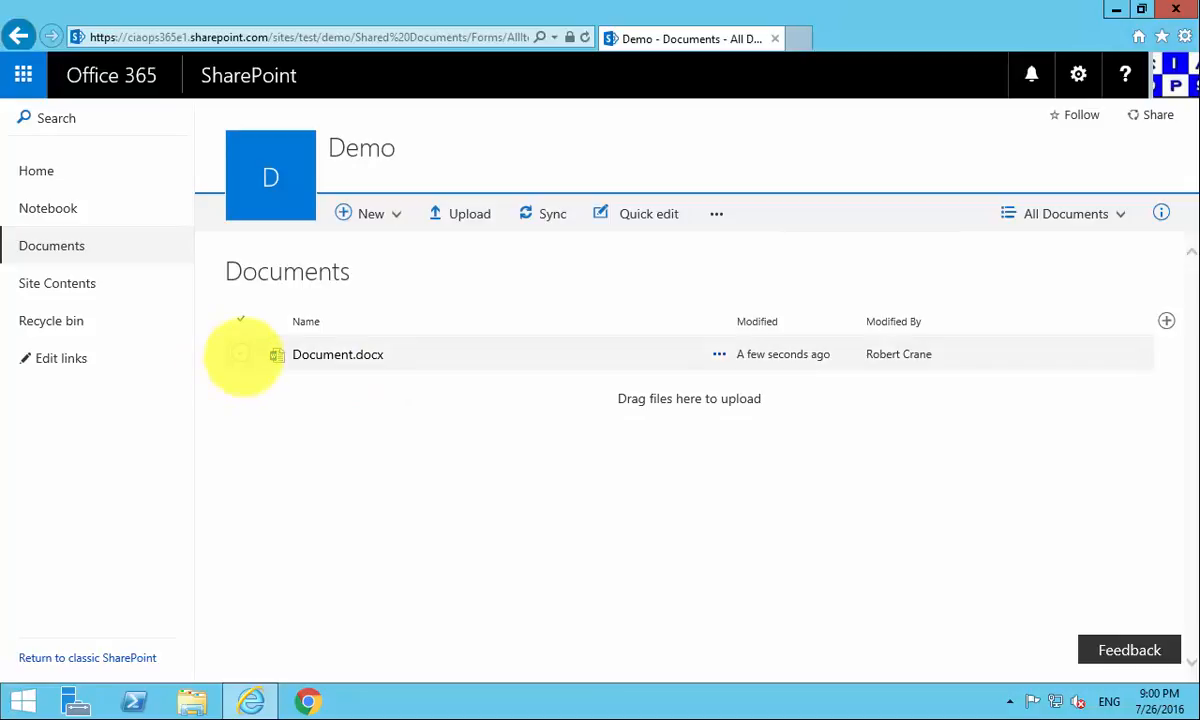
Step: Rename Document.docx to 'Hello World' via the Name field in the details pane
click(240, 354)
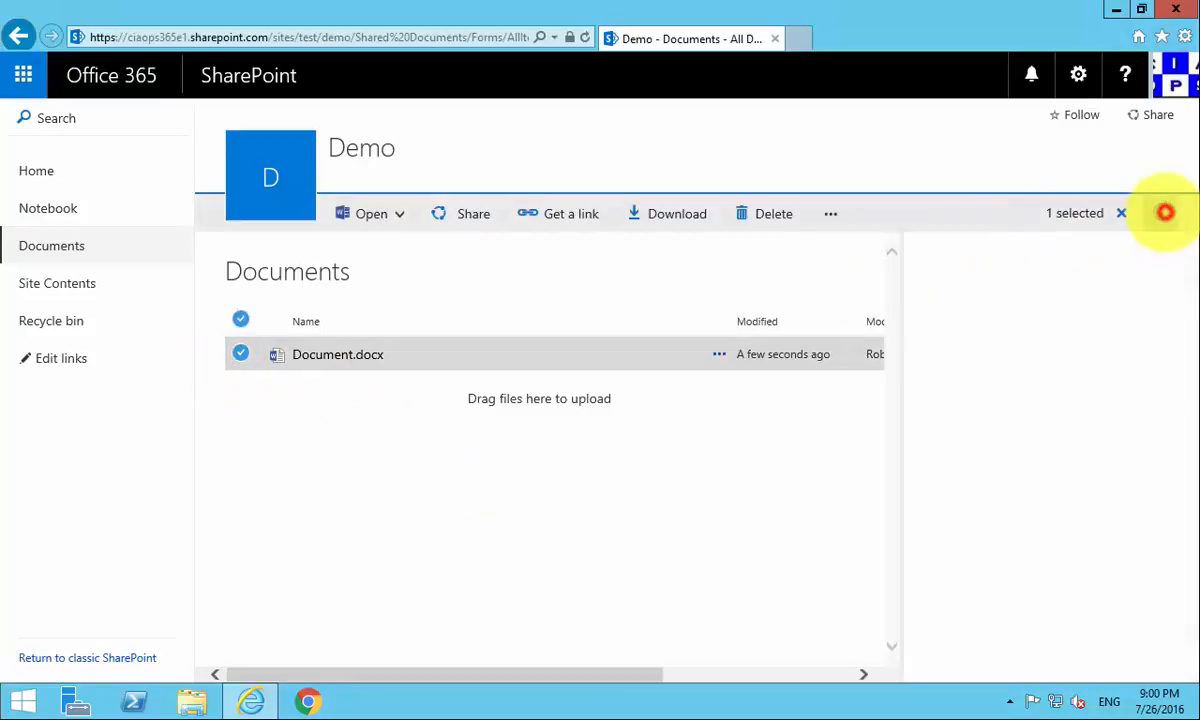
click(1161, 213)
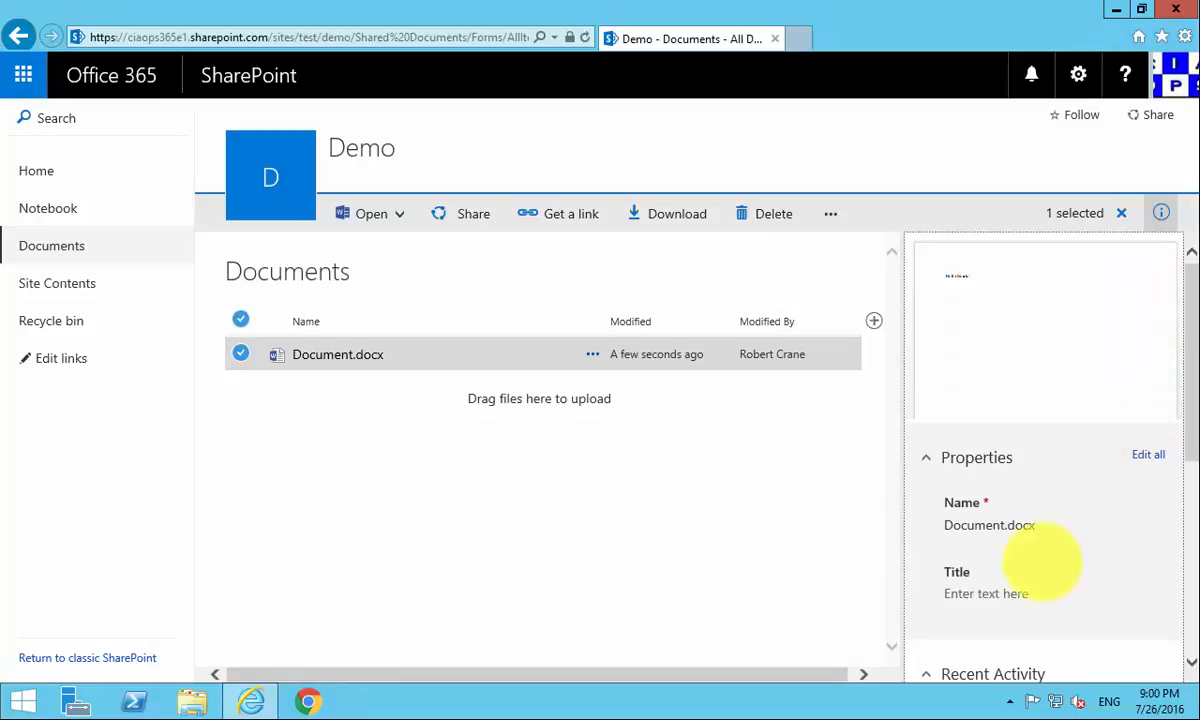
click(988, 525)
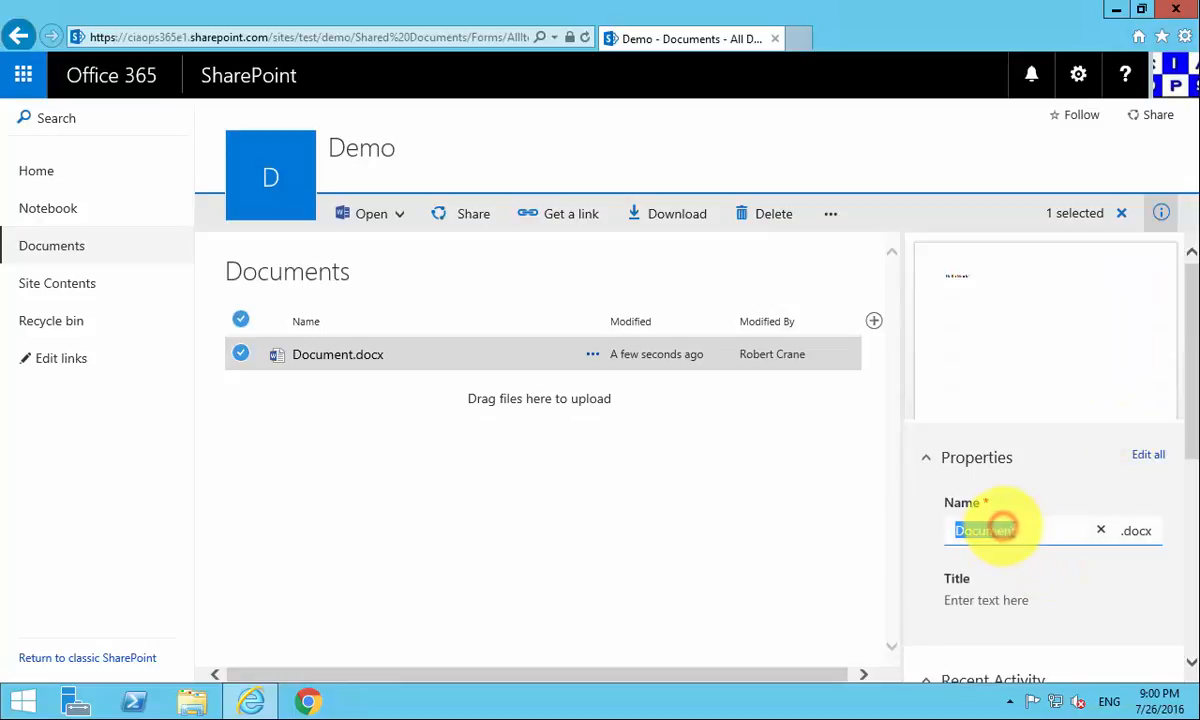
text(Hello W)
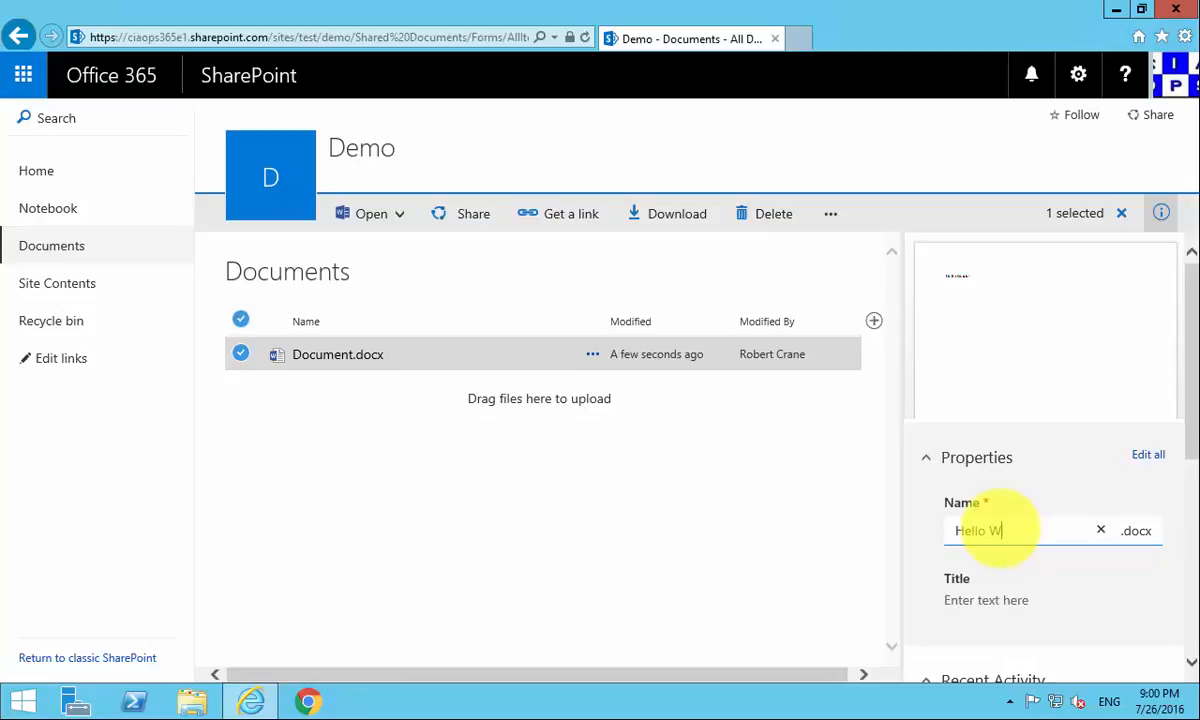
text(orld)
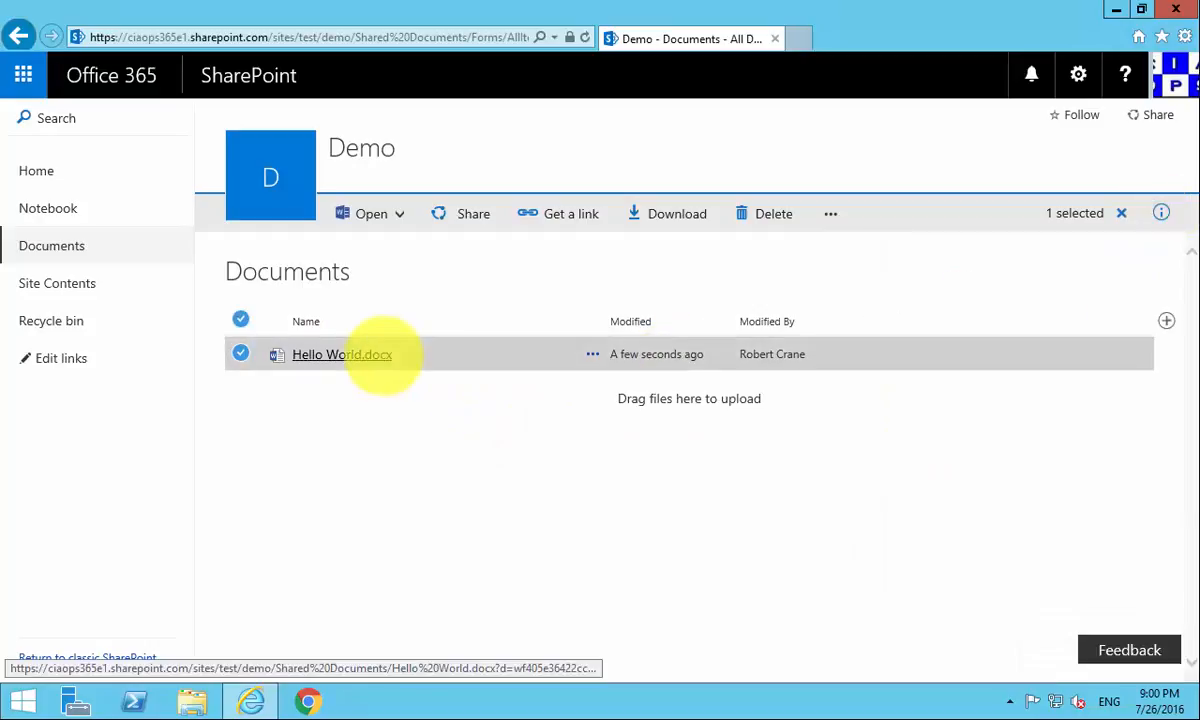
click(371, 213)
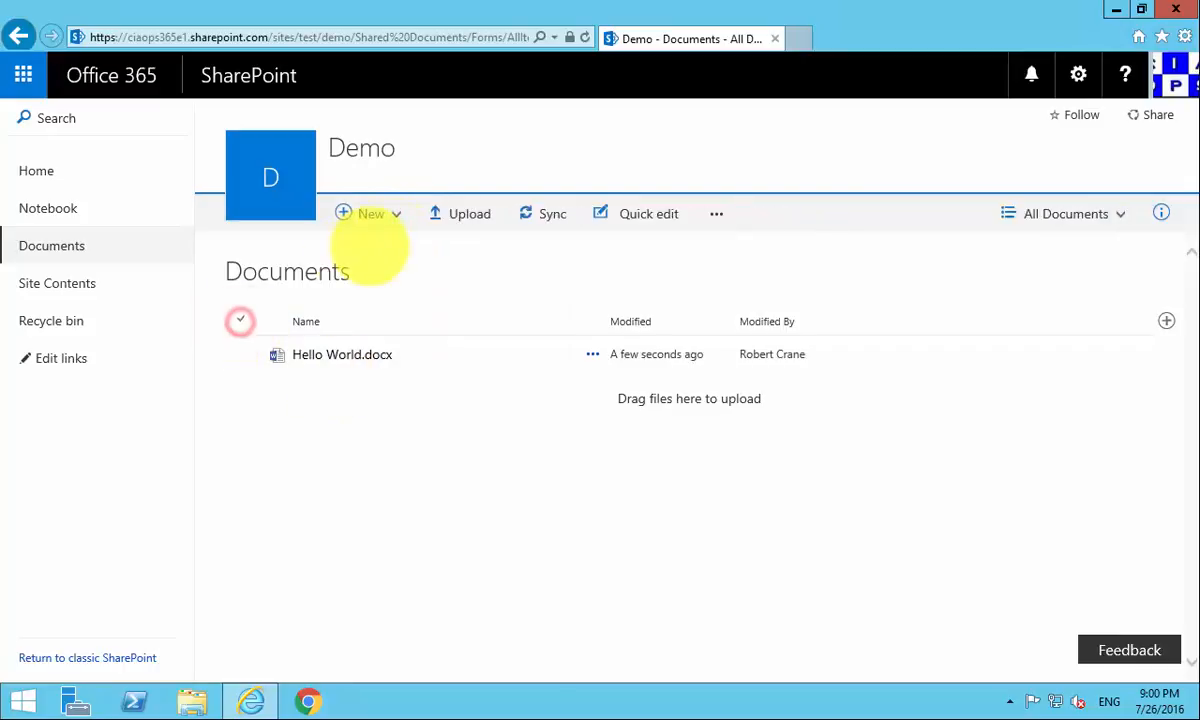
Step: Create a new folder named 'Folder' from the New menu
click(370, 213)
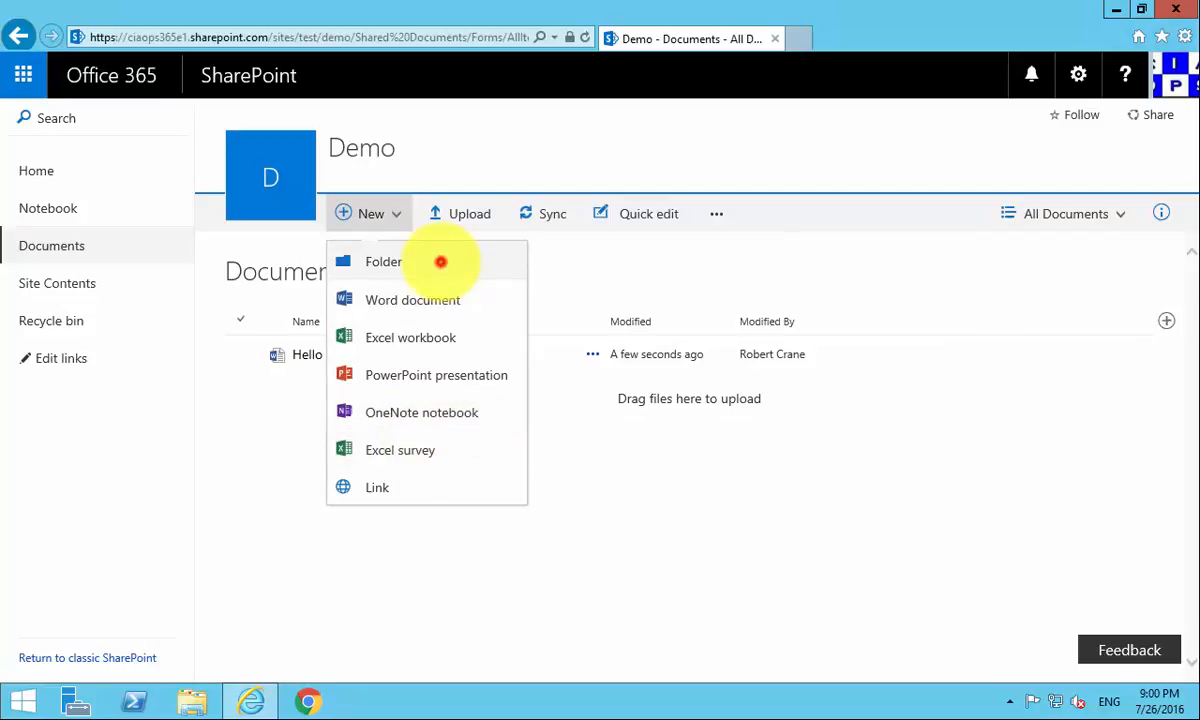
click(383, 261)
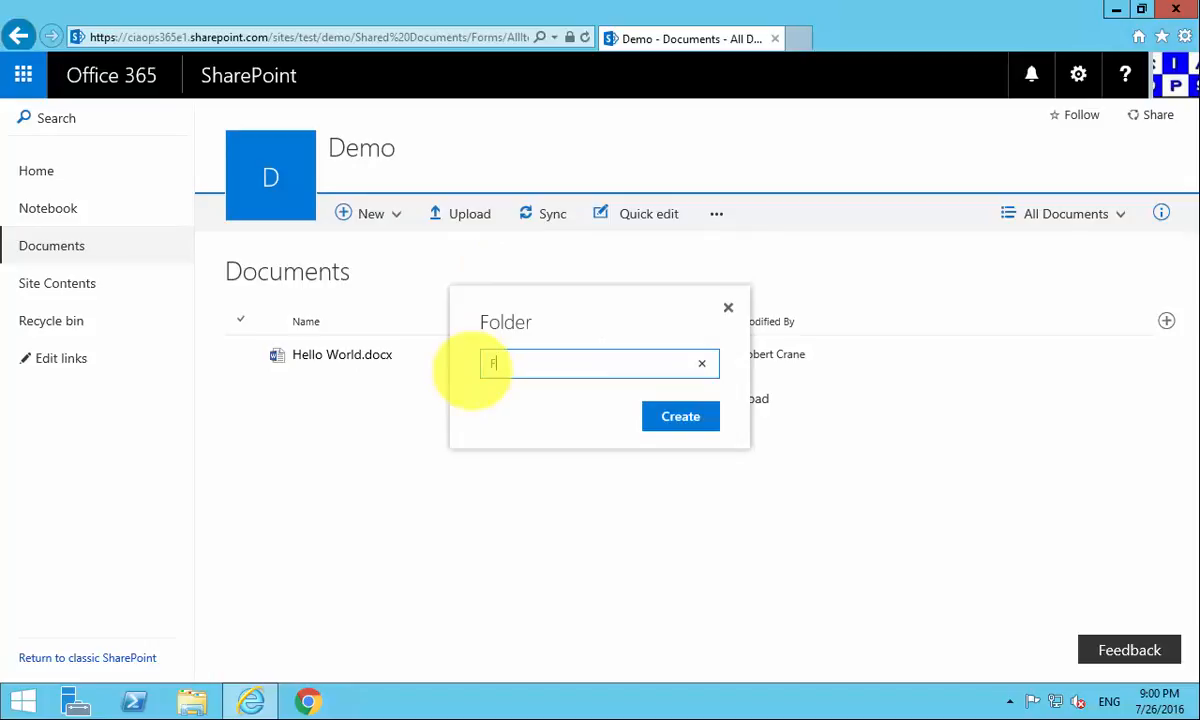
text(older)
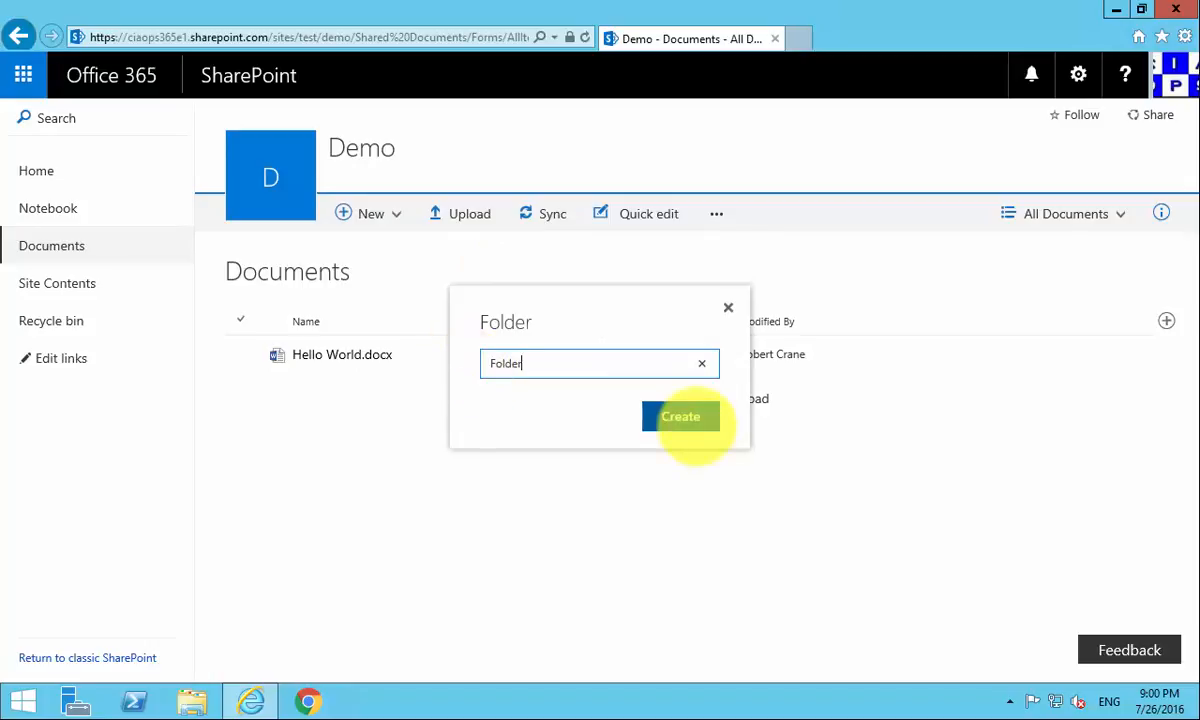
click(681, 416)
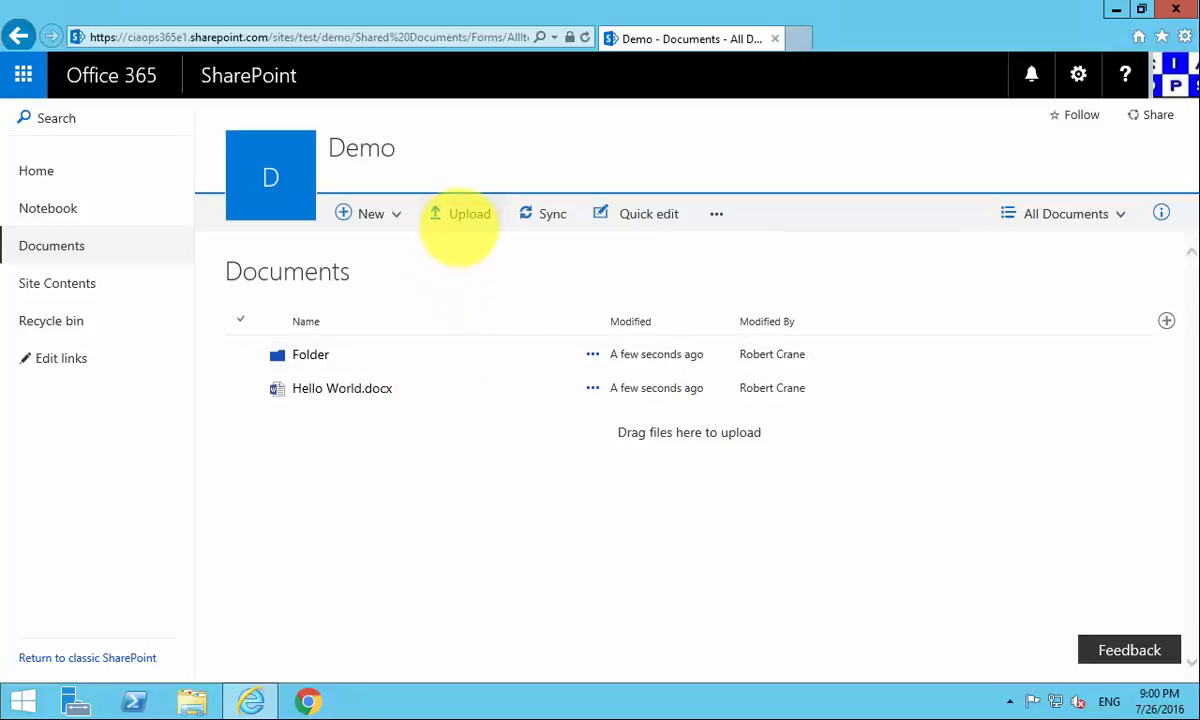
Step: Upload '0 - general index' from the Downloads folder into the library
click(459, 213)
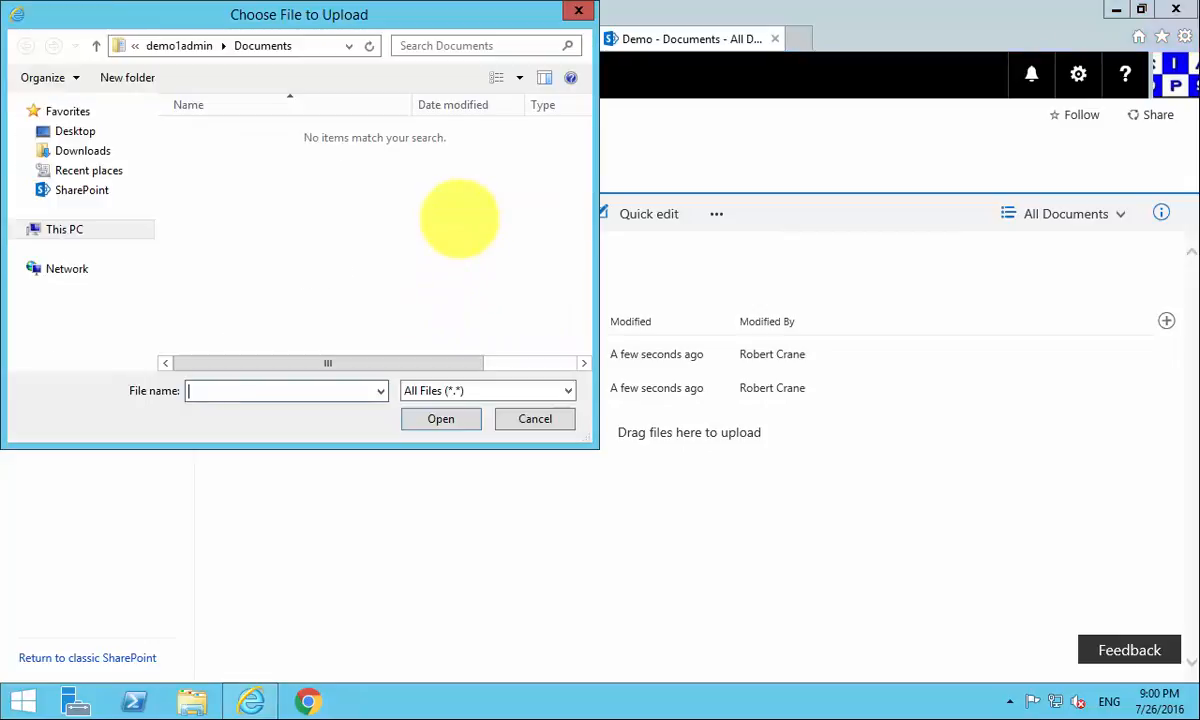
click(64, 229)
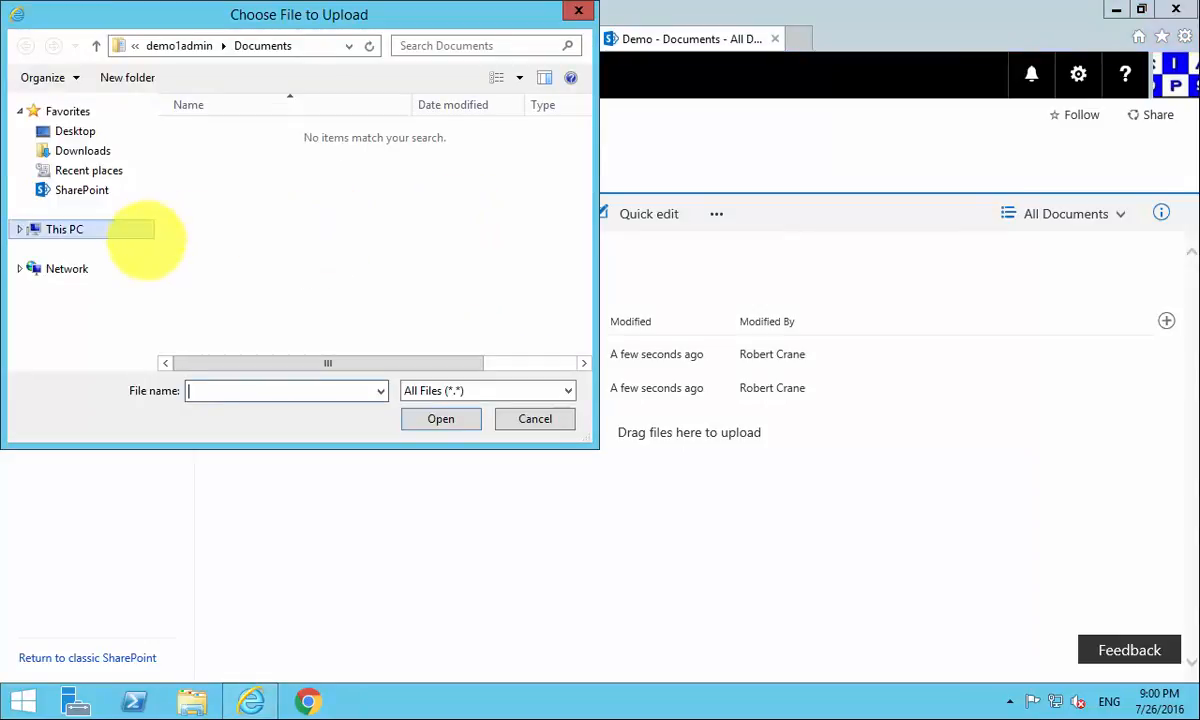
click(83, 150)
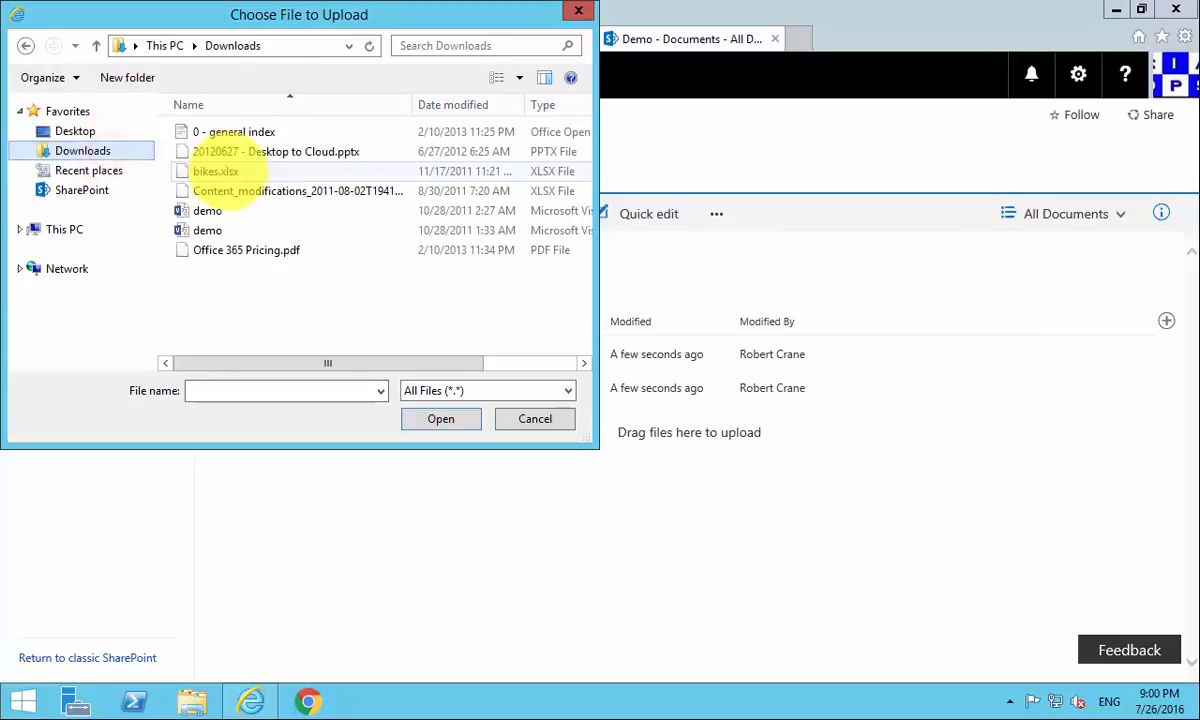
click(440, 418)
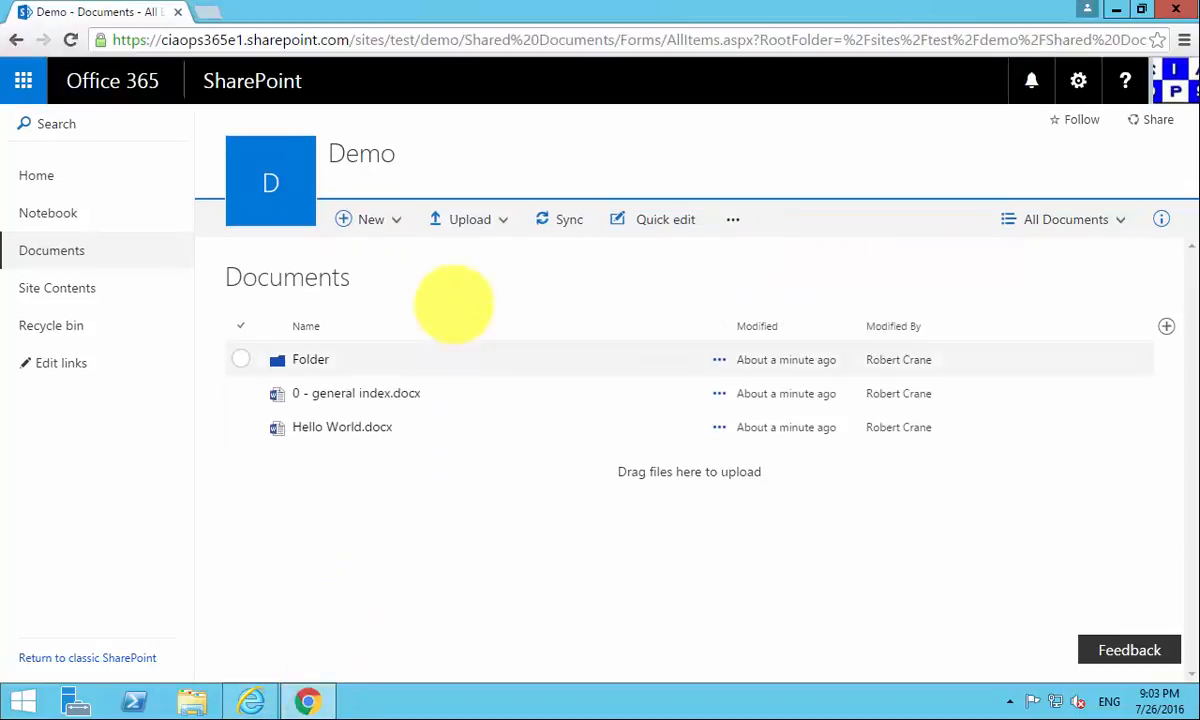
Step: Upload the Downloads\Data folder, dismiss the progress pane, and open Data
click(469, 219)
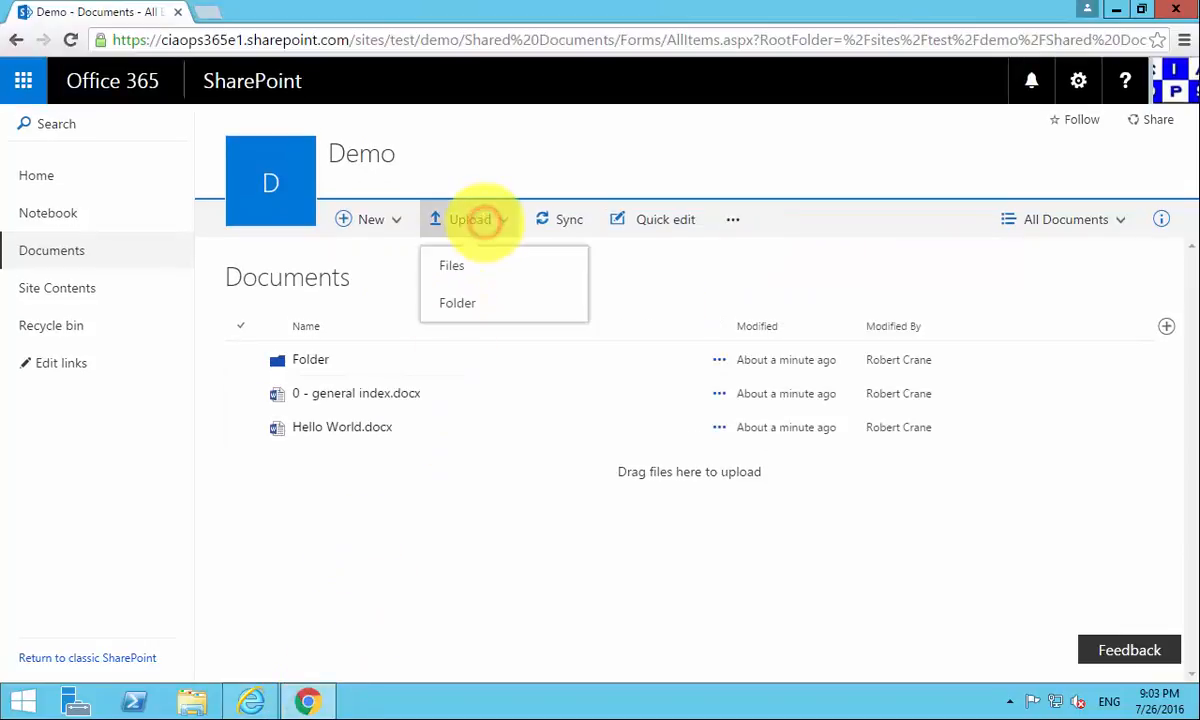
click(451, 265)
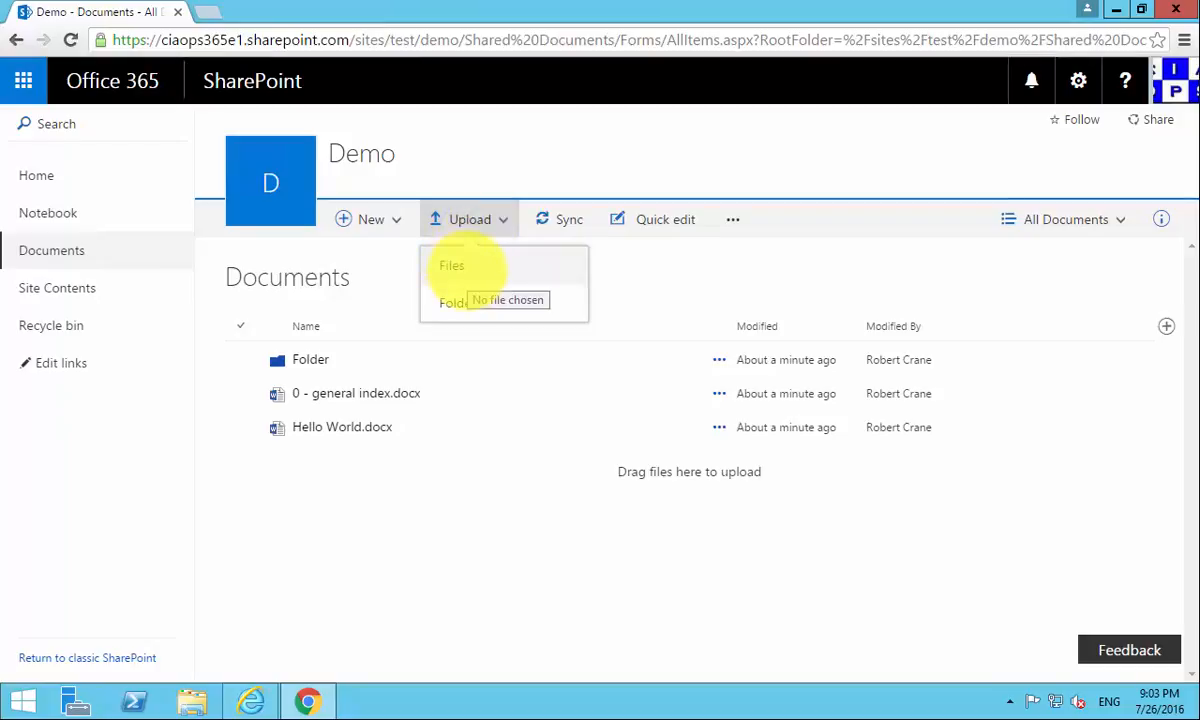
click(454, 303)
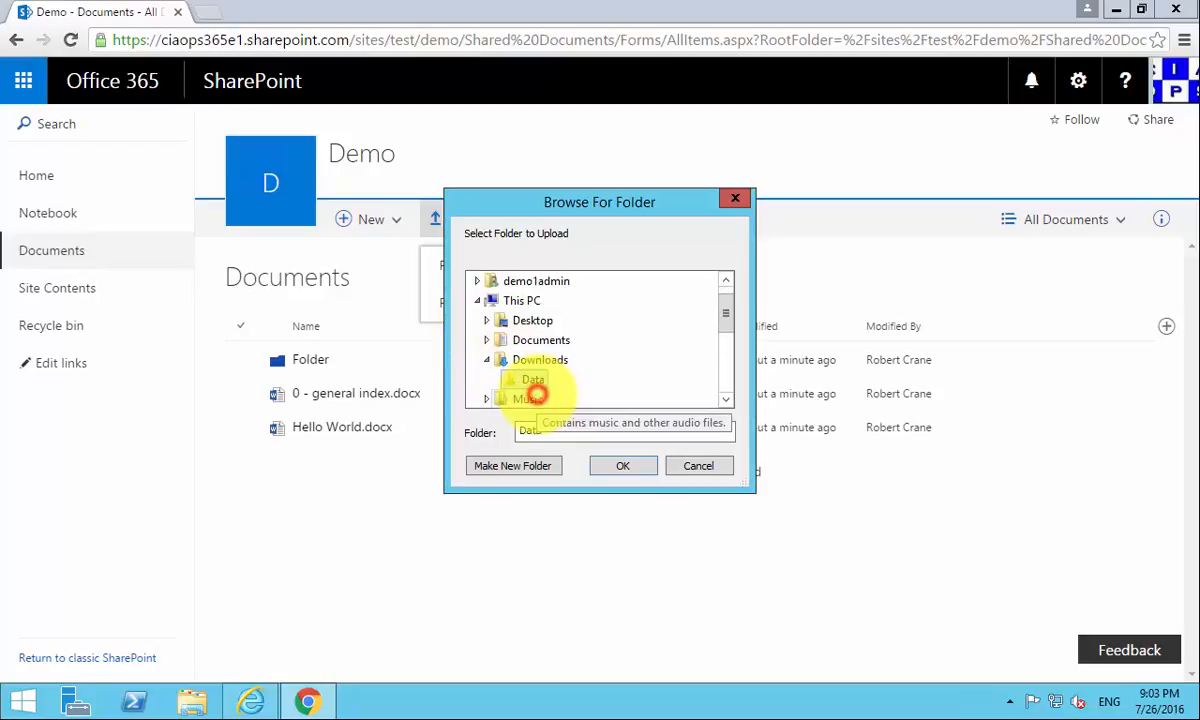
click(622, 465)
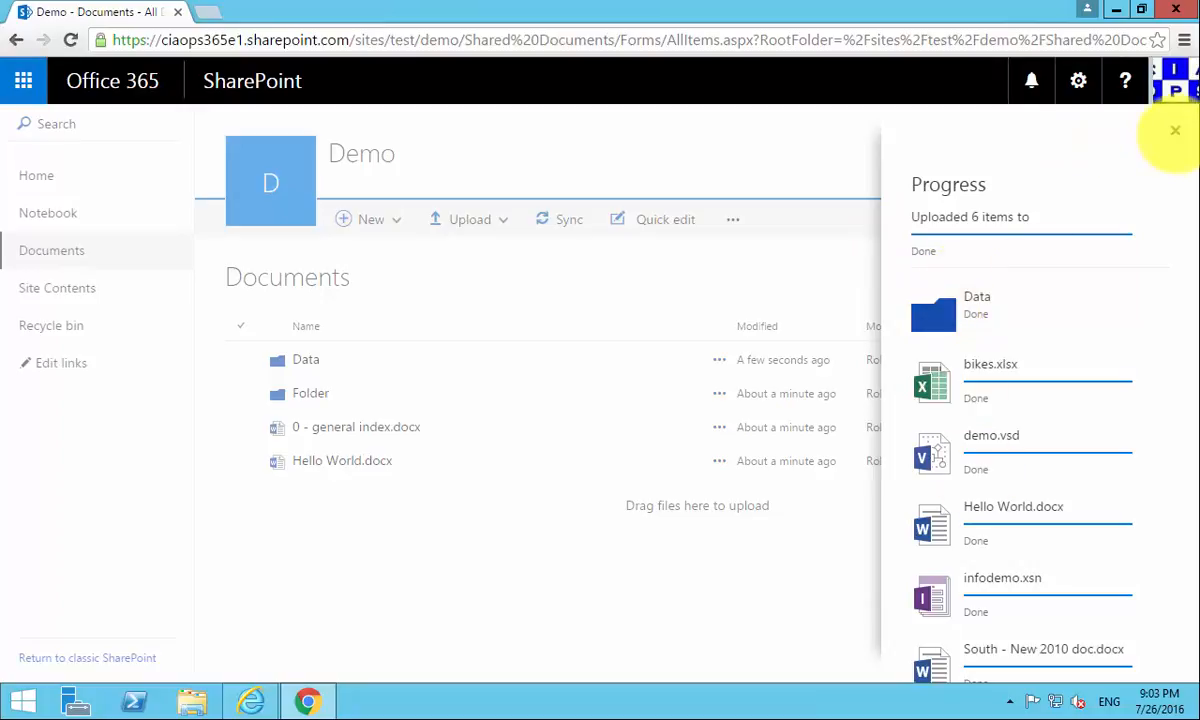
click(1175, 130)
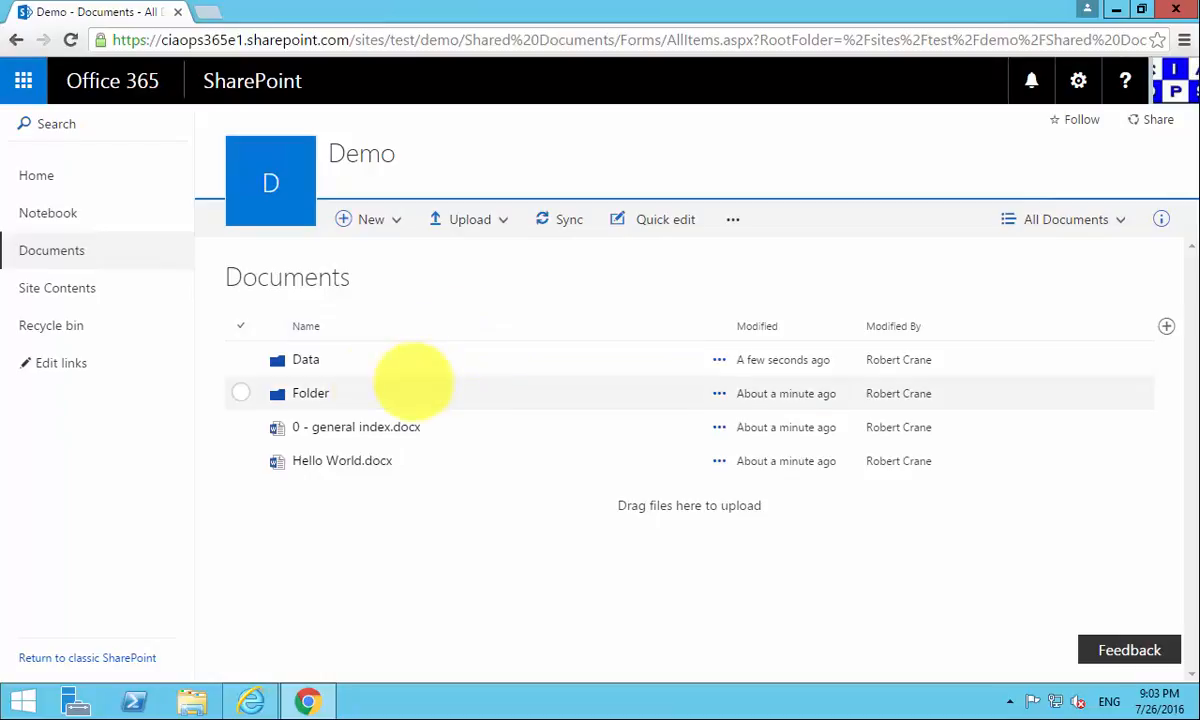
click(240, 359)
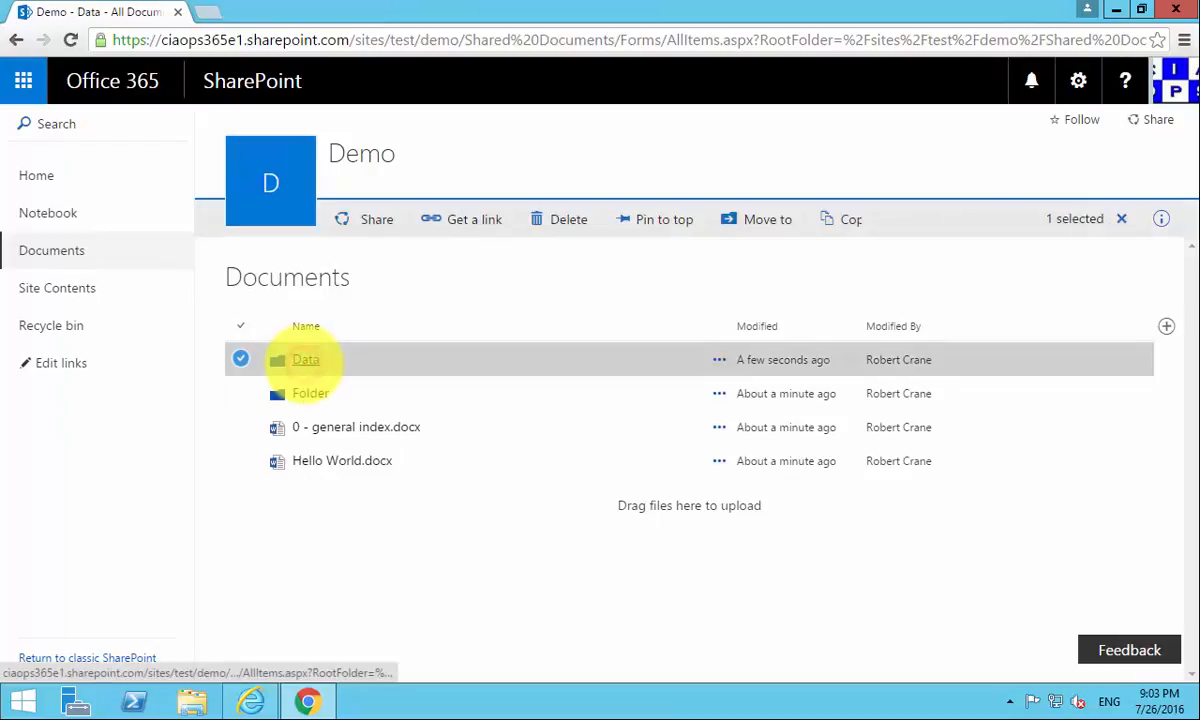
double_click(306, 359)
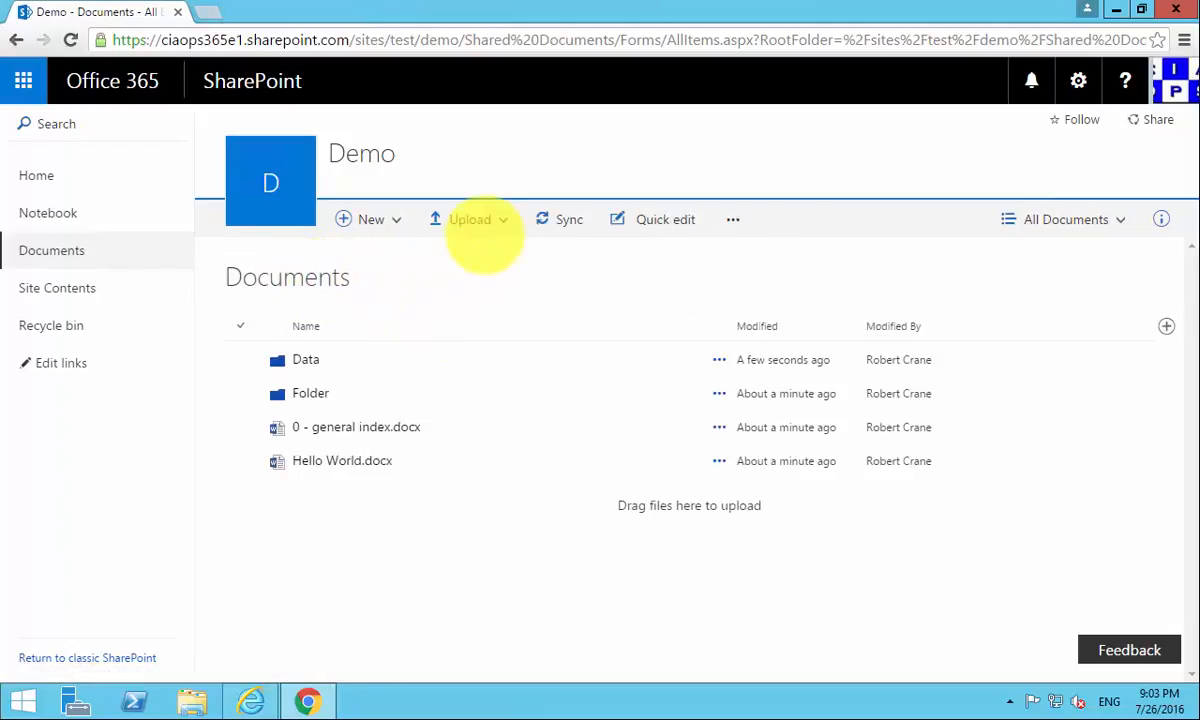
Step: Drag '20120627 - Desktop to Cloud.pptx' and 'bikes.xlsx' from Downloads into the library
click(469, 219)
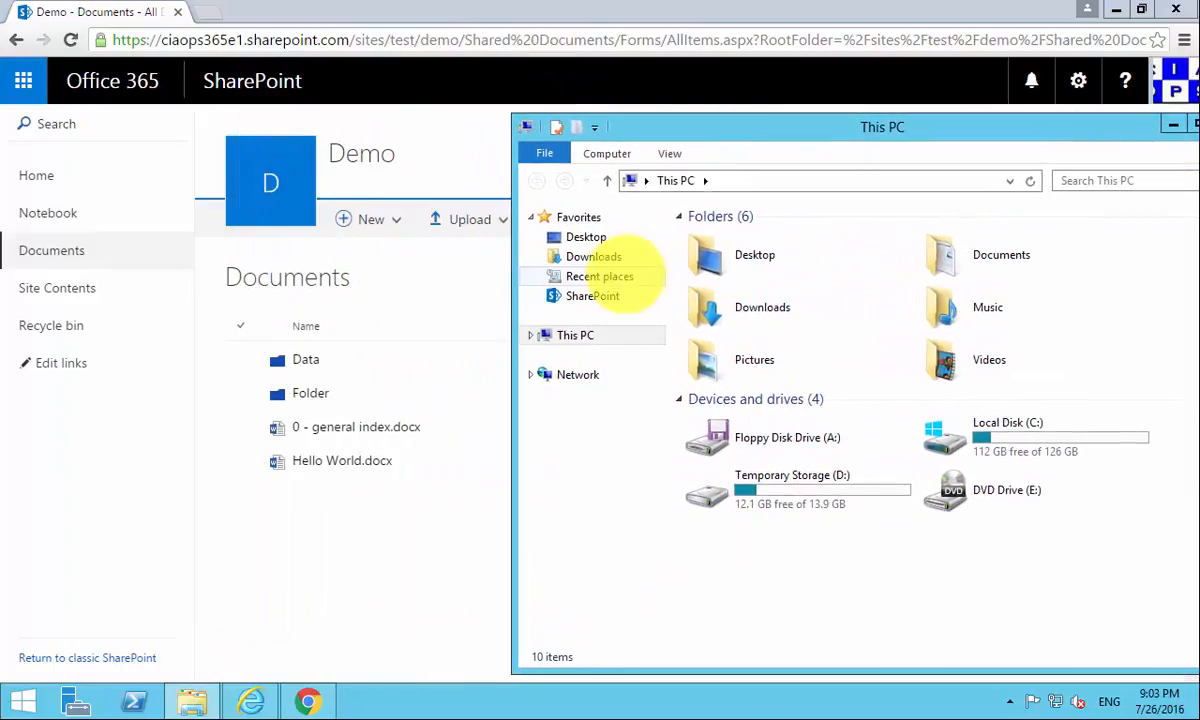
click(593, 256)
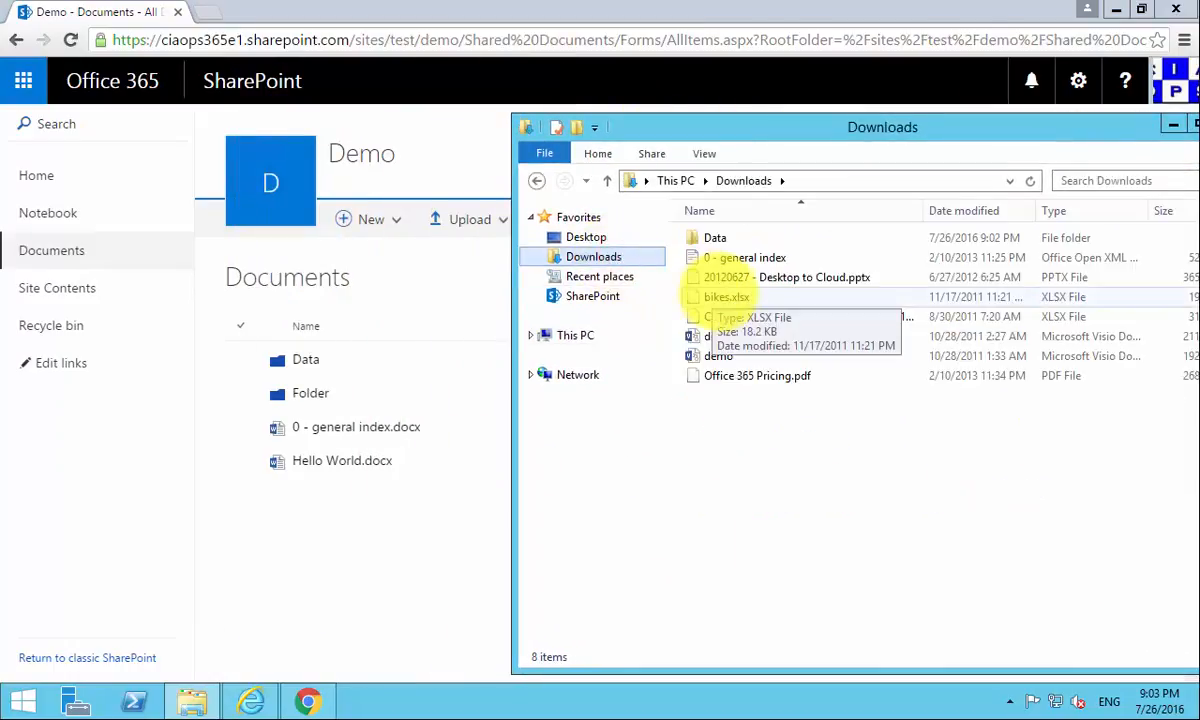
click(787, 277)
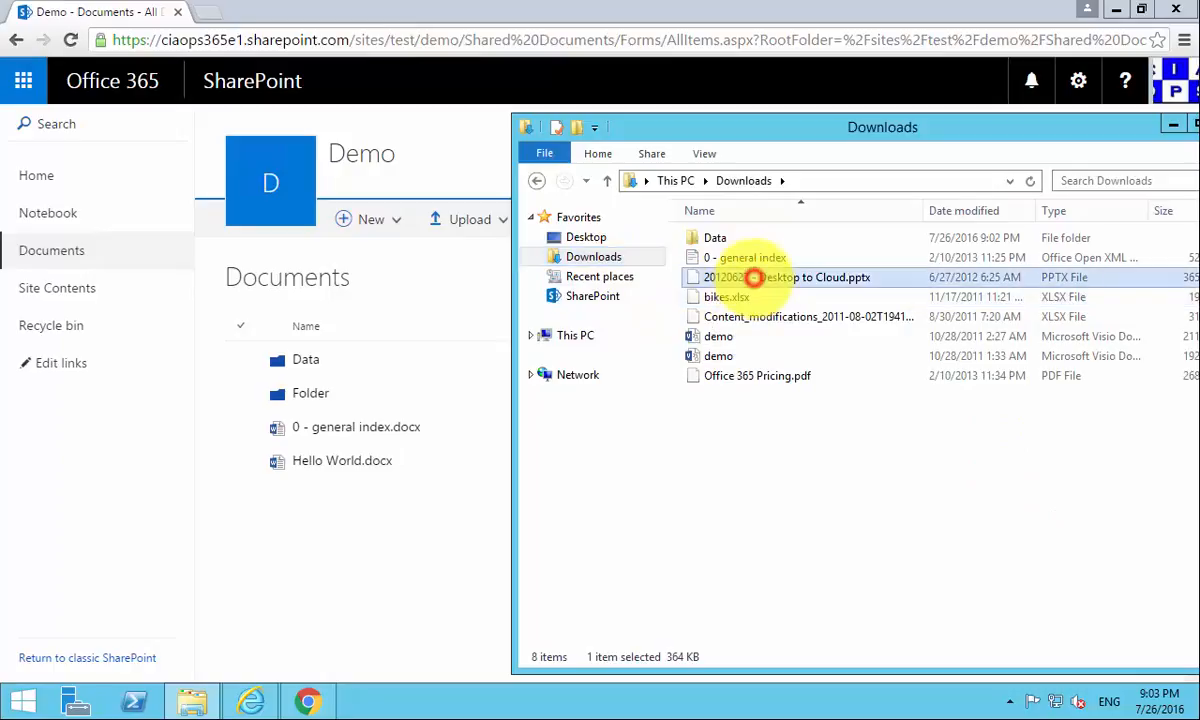
click(726, 297)
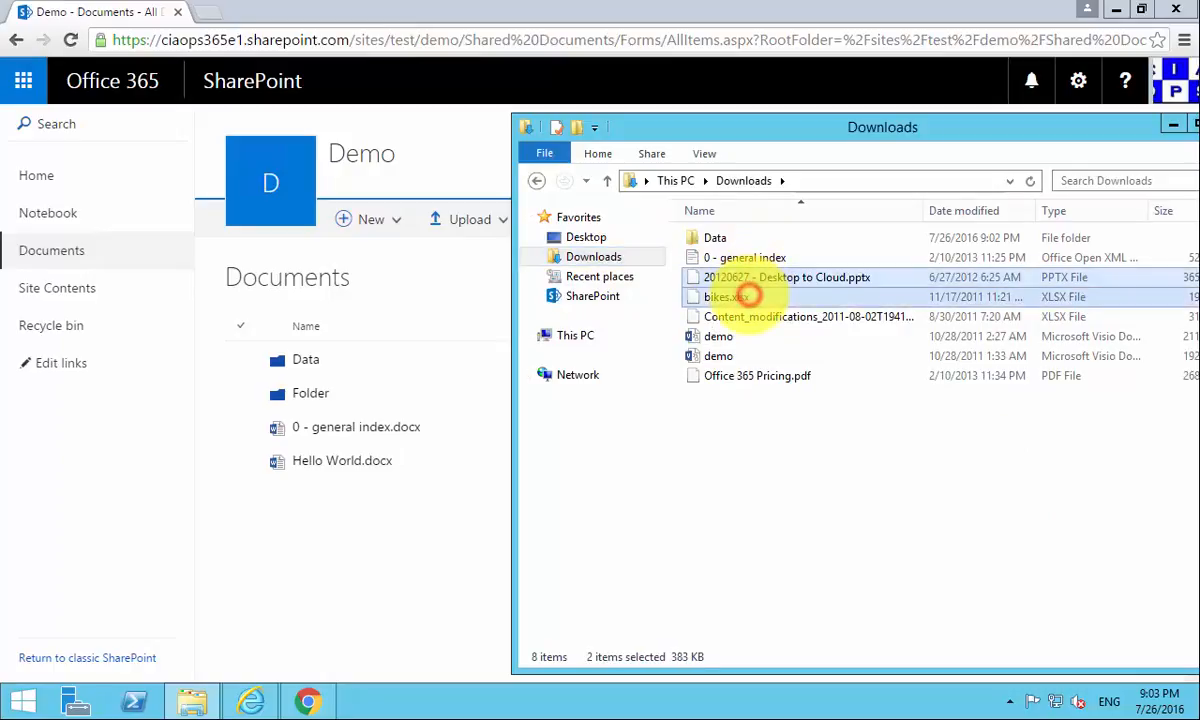
drag(740, 287, 500, 350)
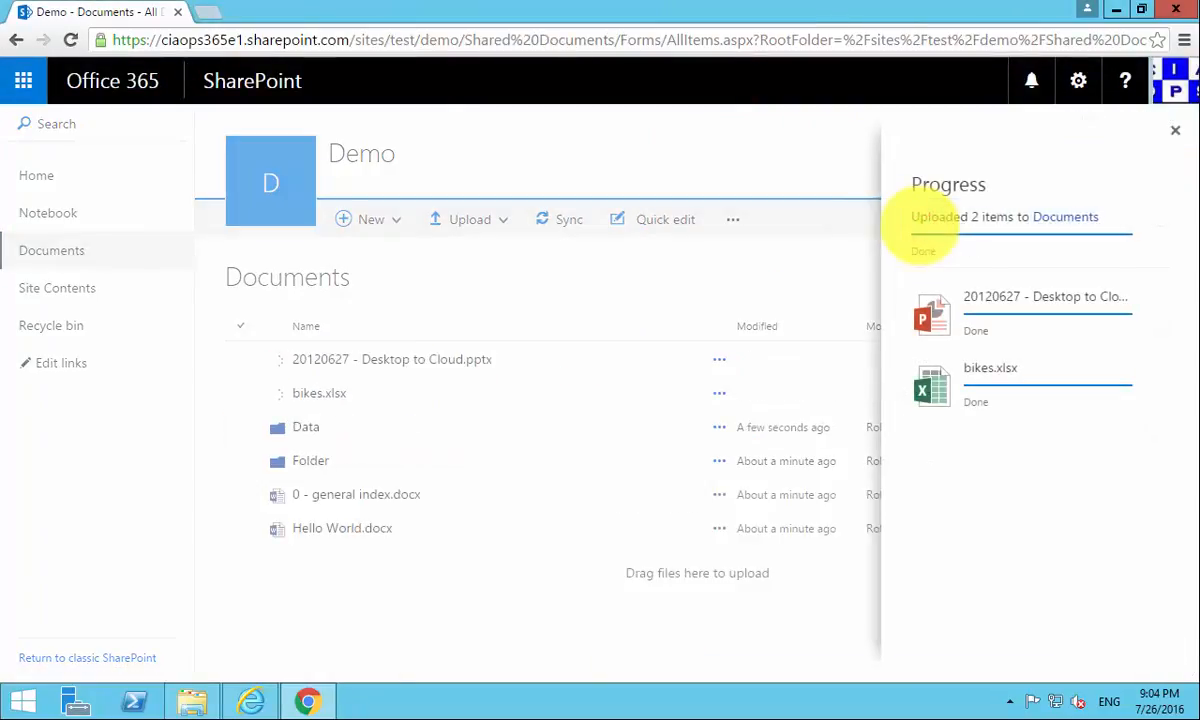
click(1175, 130)
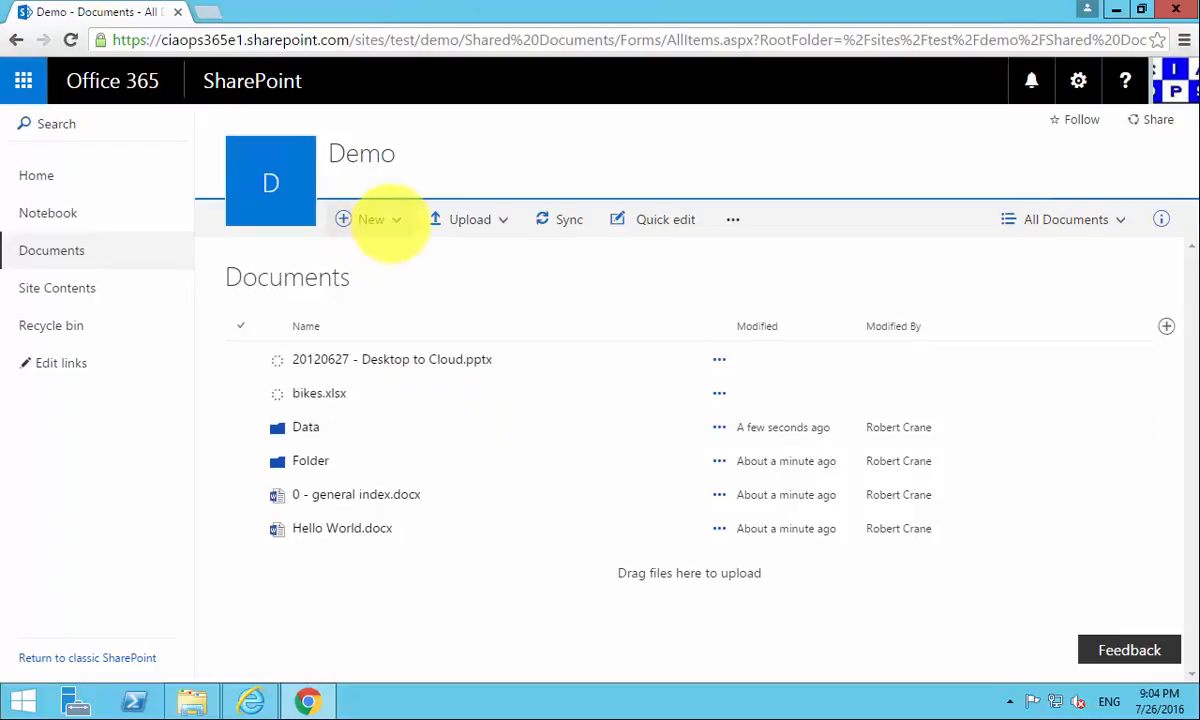
click(469, 219)
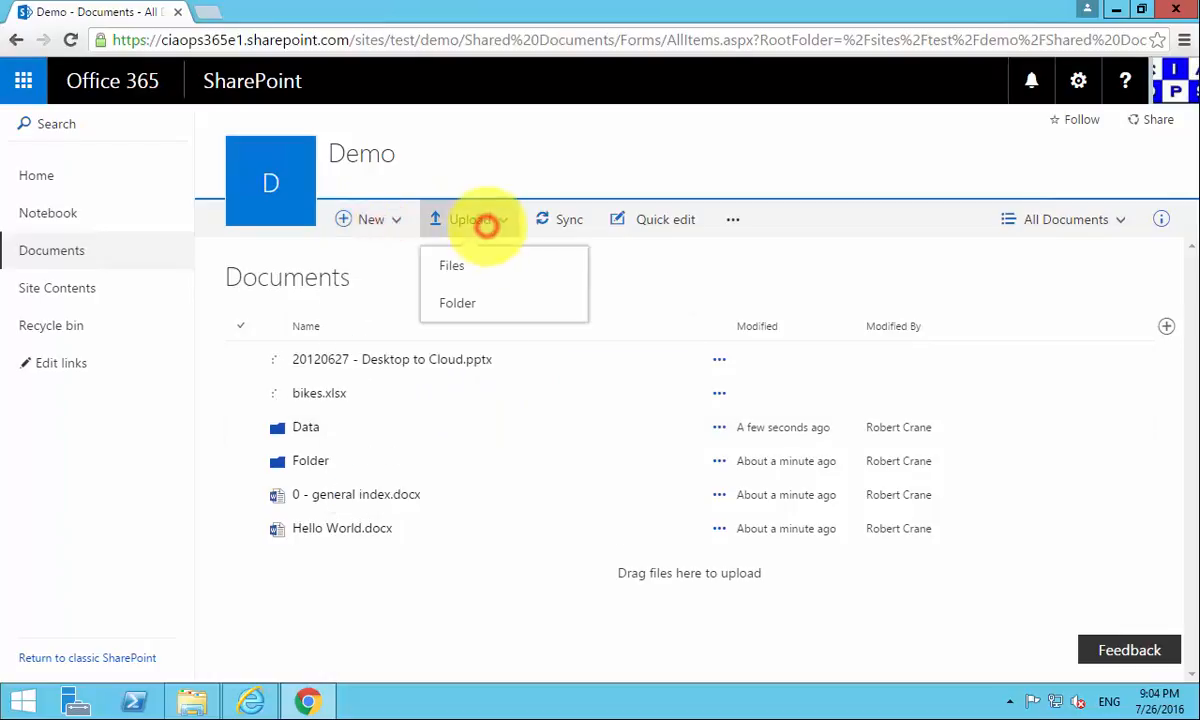
mouse_move(620, 285)
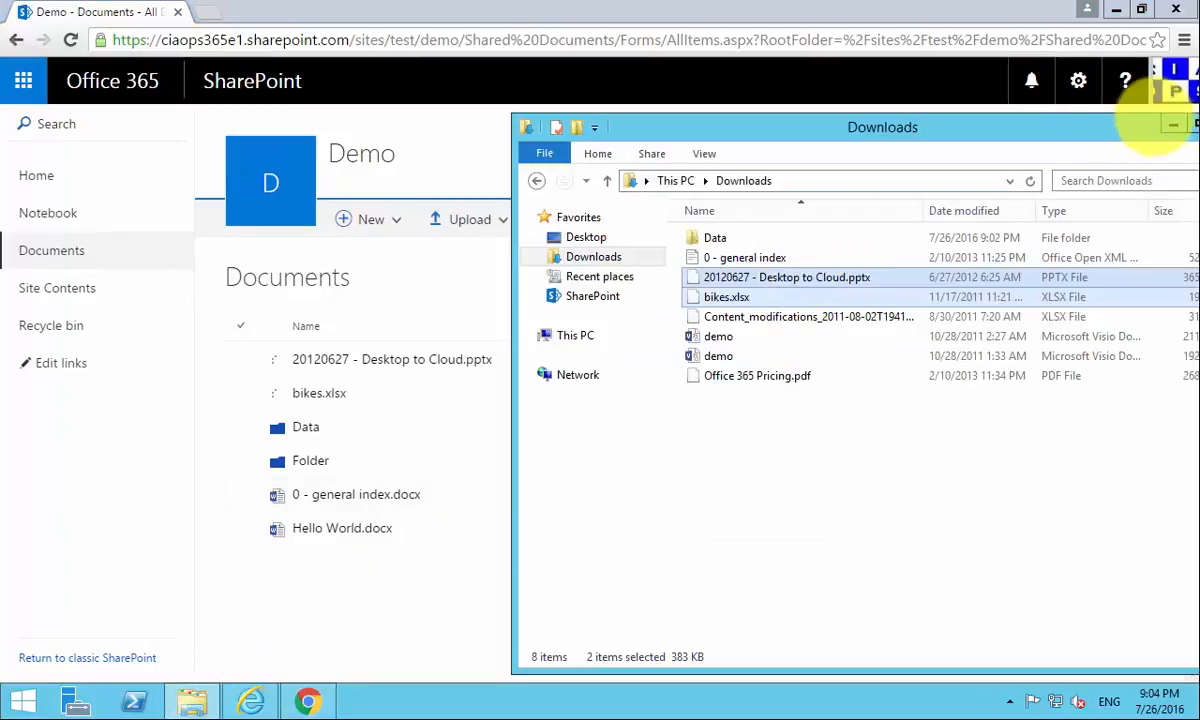
mouse_move(1172, 124)
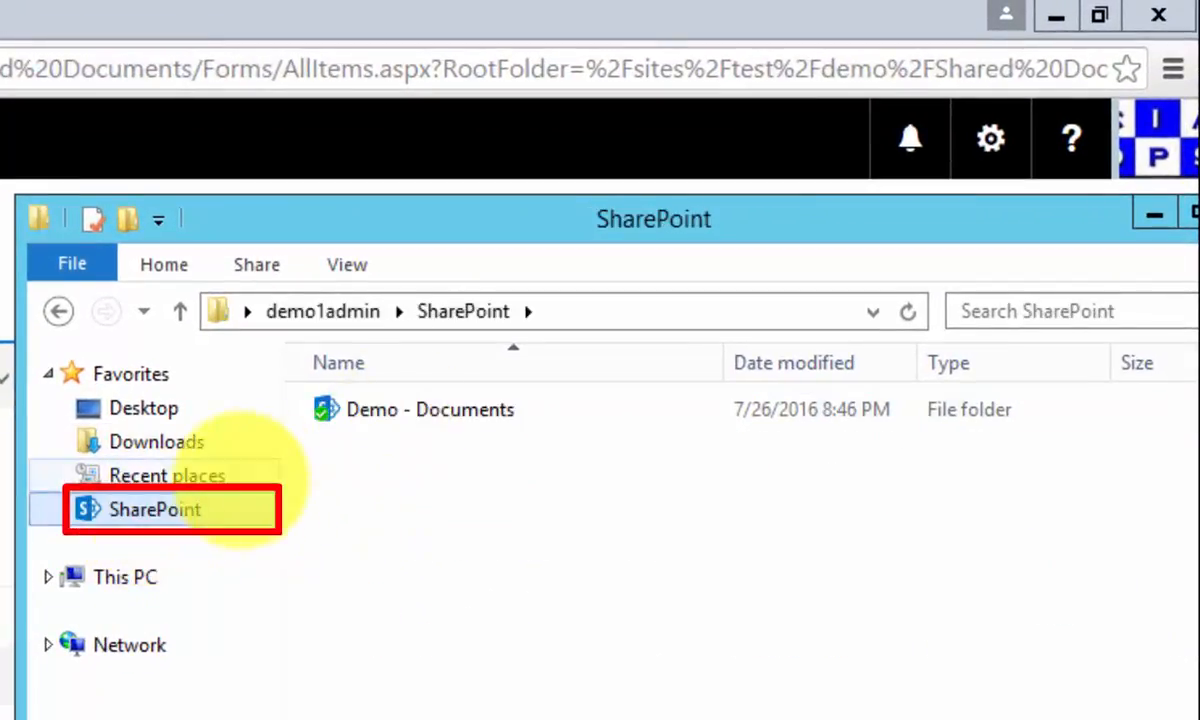
Step: Open Demo - Documents under SharePoint Favorites and move the Explorer window aside
click(155, 509)
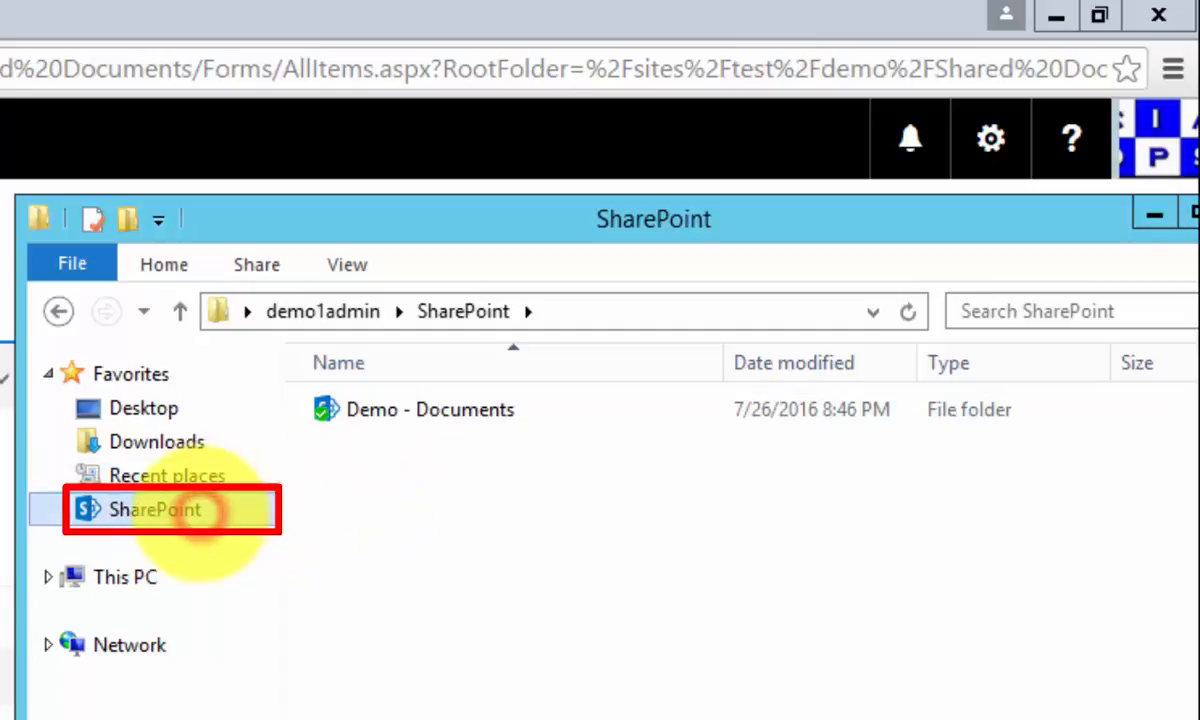
double_click(428, 409)
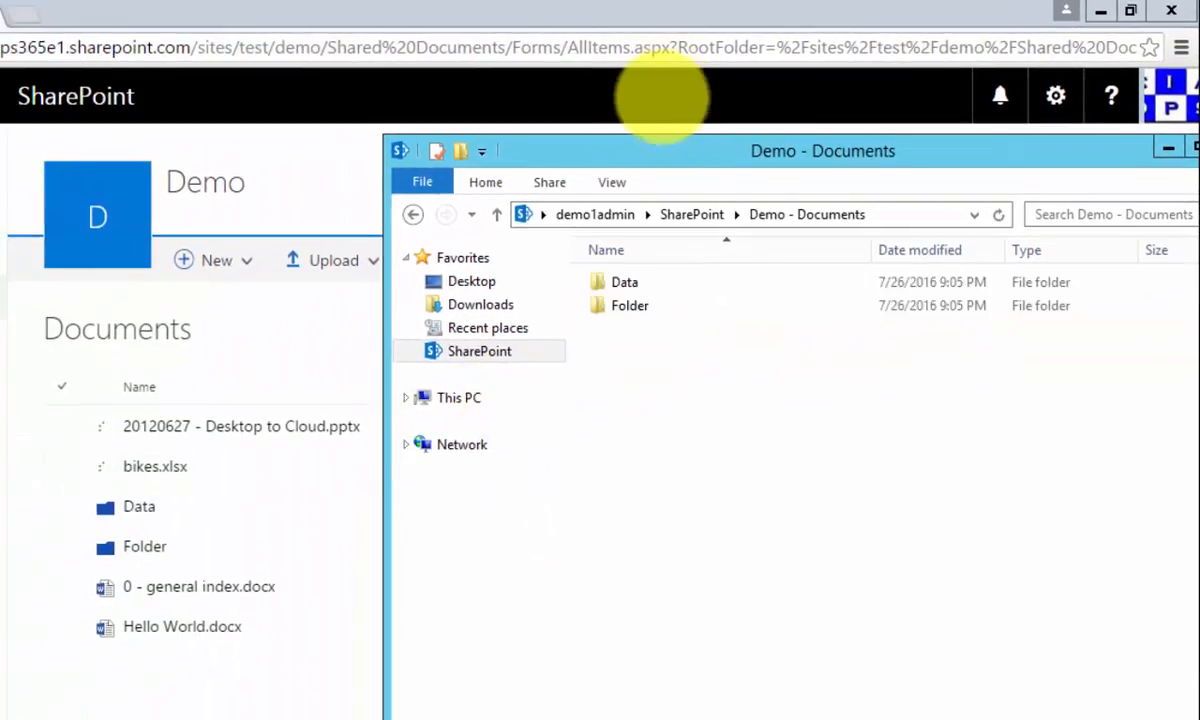
drag(660, 95, 710, 225)
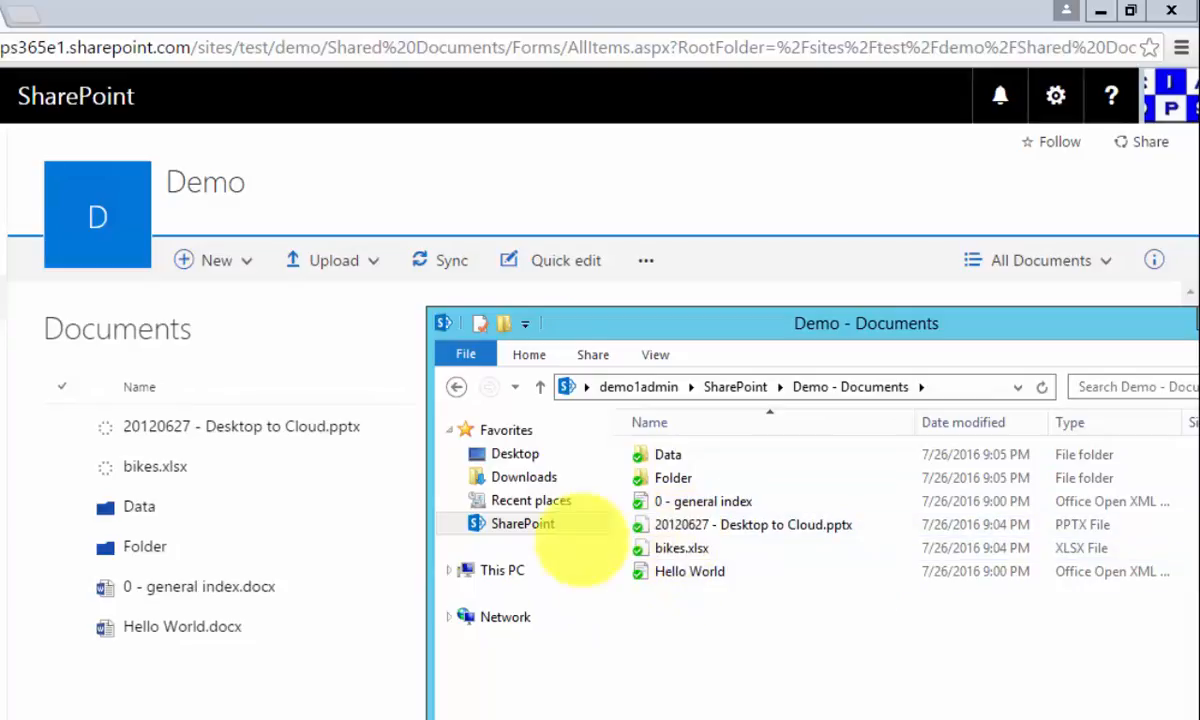
Step: Copy demo.vdw, demo.vsd and Office 365 Pricing.pdf into SharePoint's Demo - Documents folder
click(524, 476)
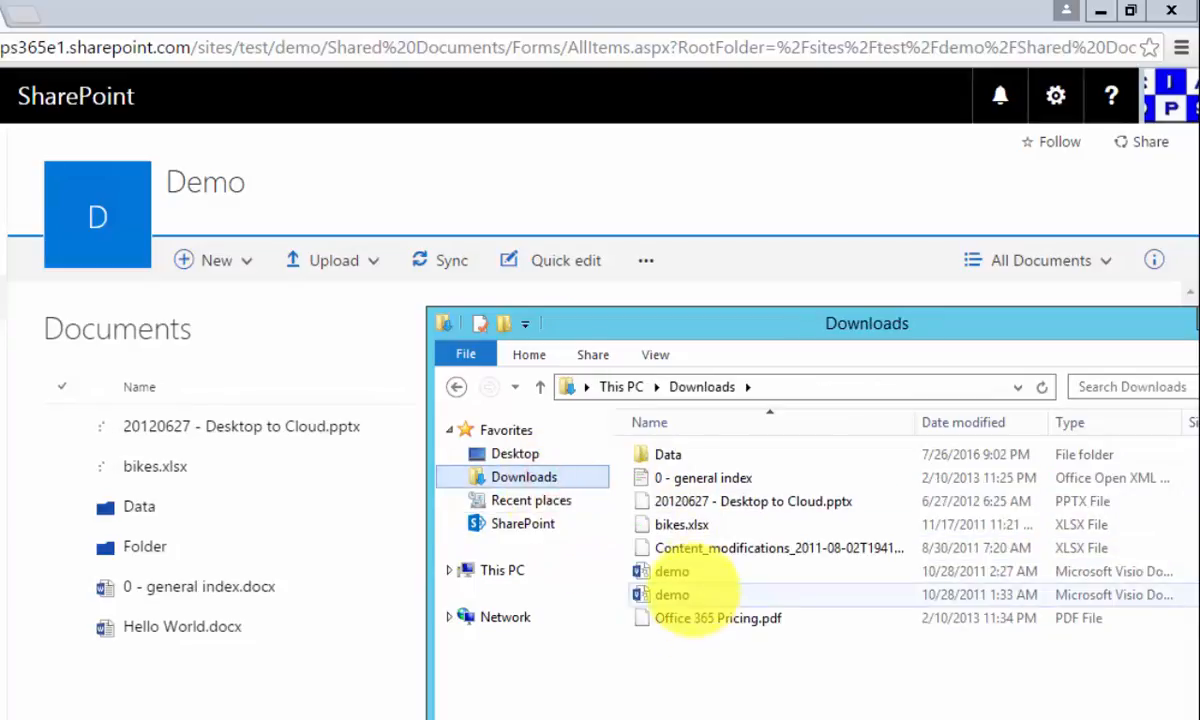
mouse_move(672, 571)
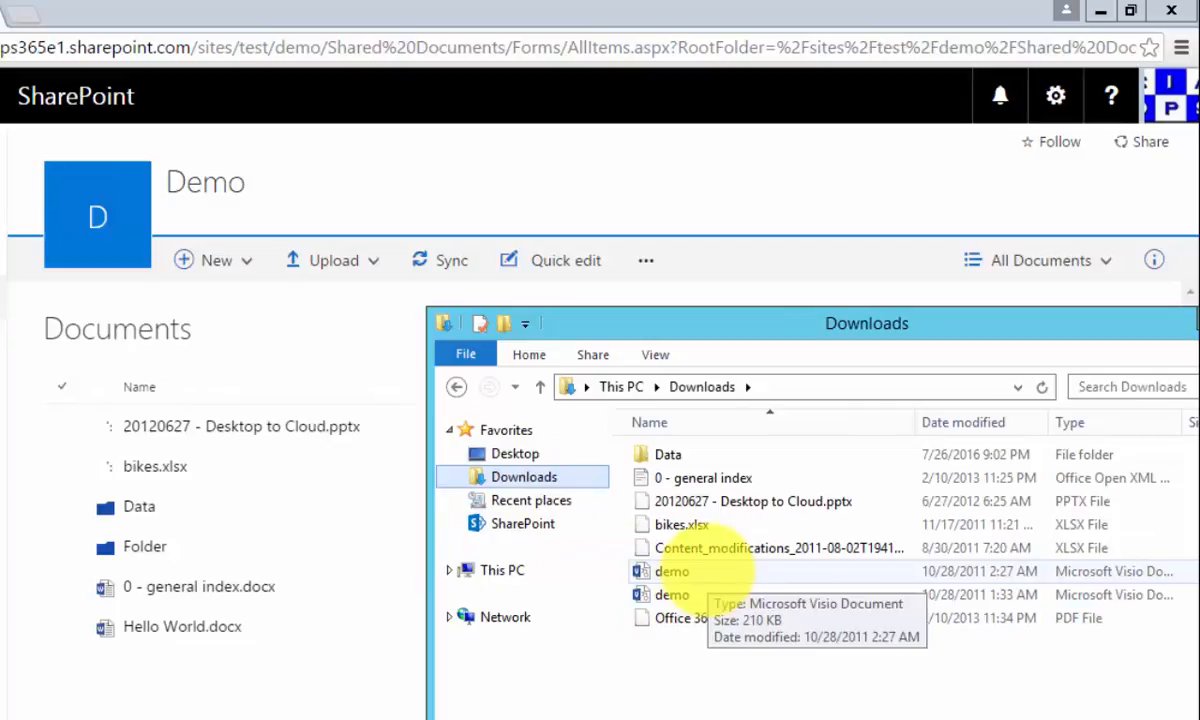
click(672, 571)
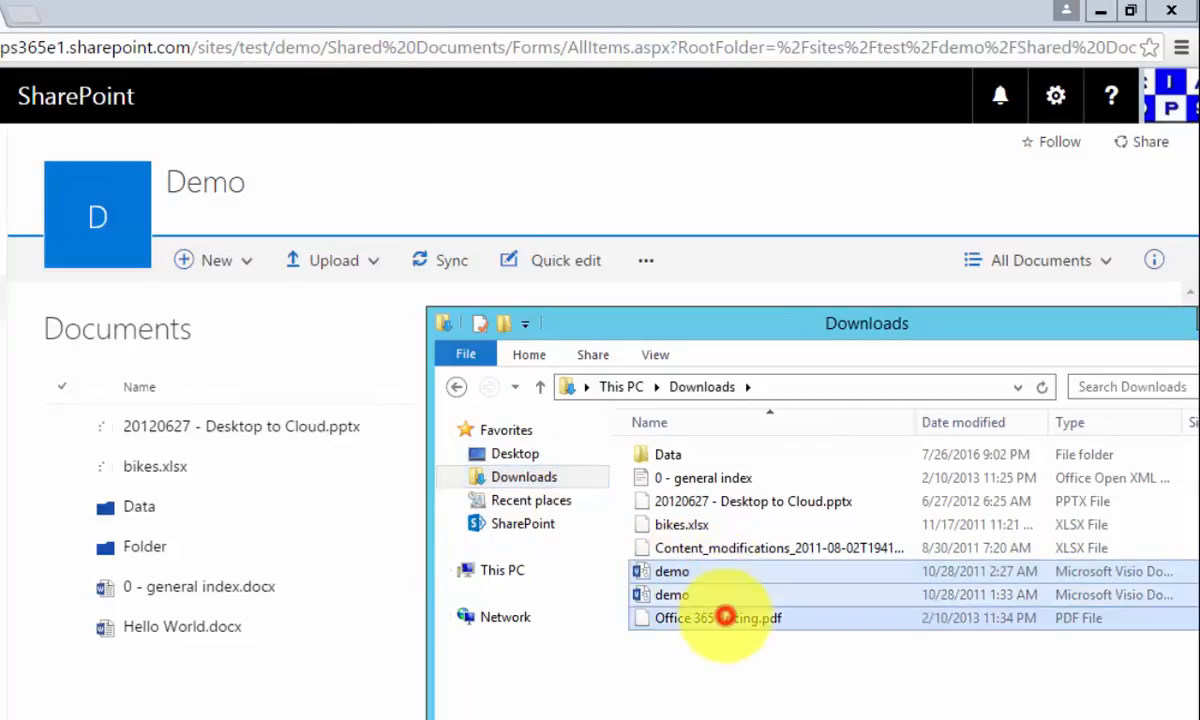
mouse_move(717, 617)
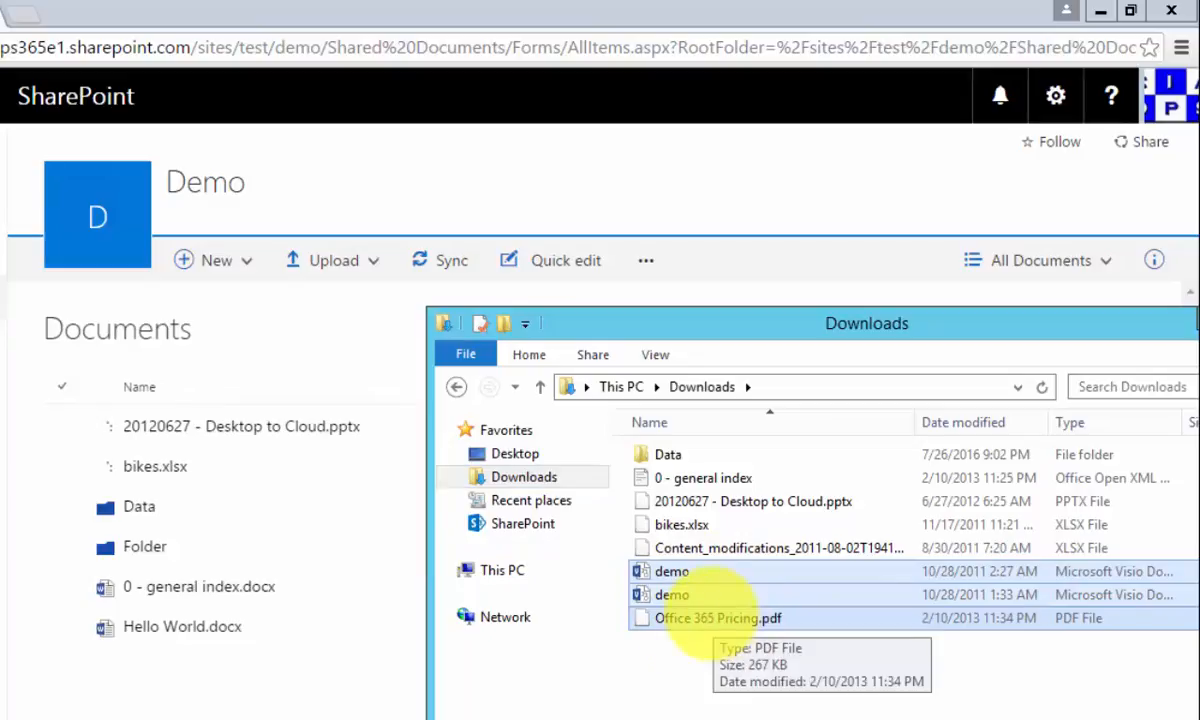
click(522, 523)
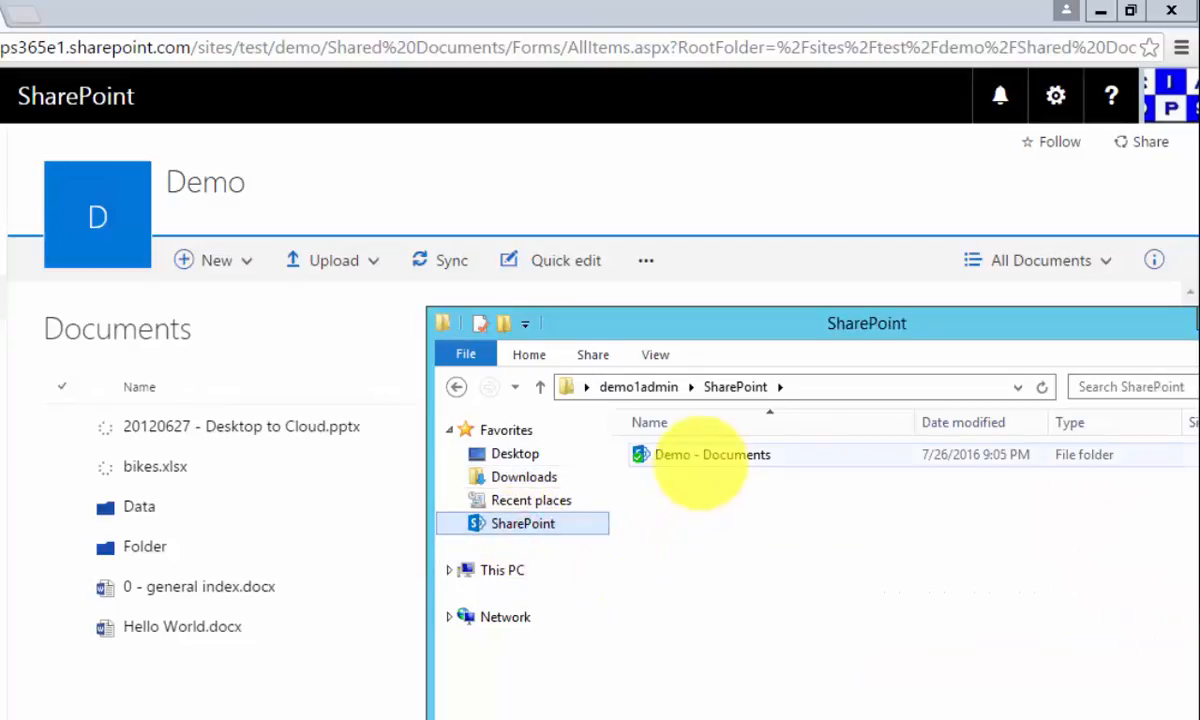
right_click(705, 635)
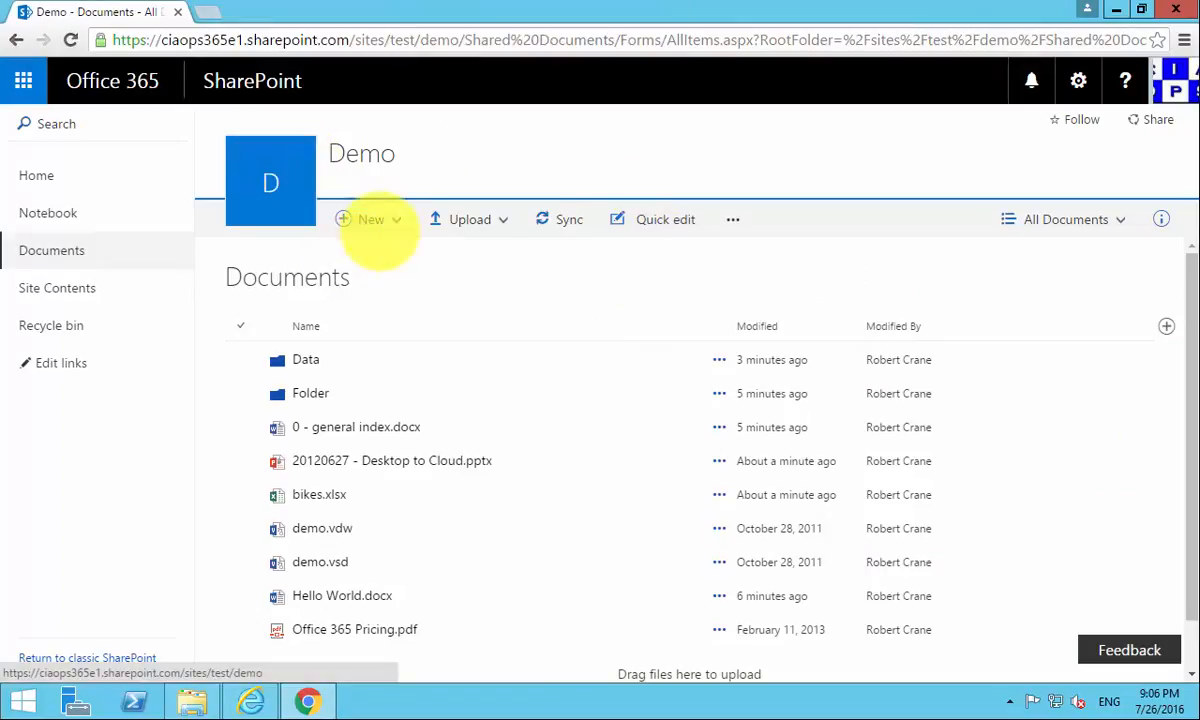
click(370, 219)
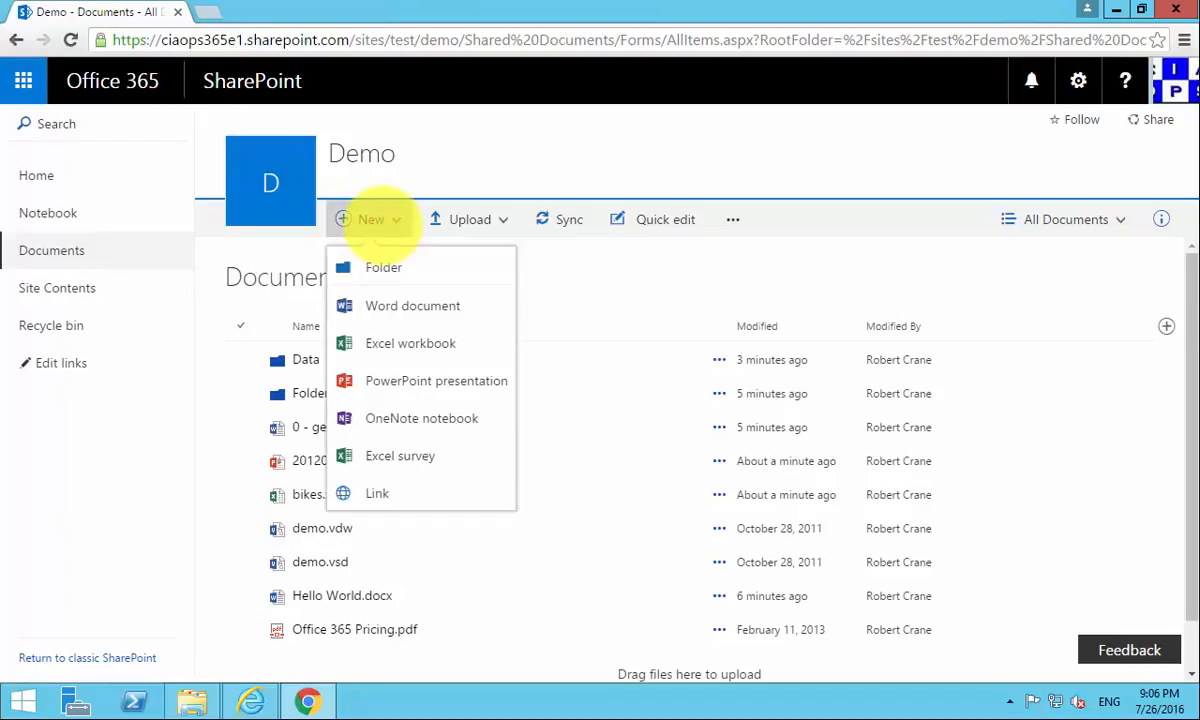
mouse_move(400, 455)
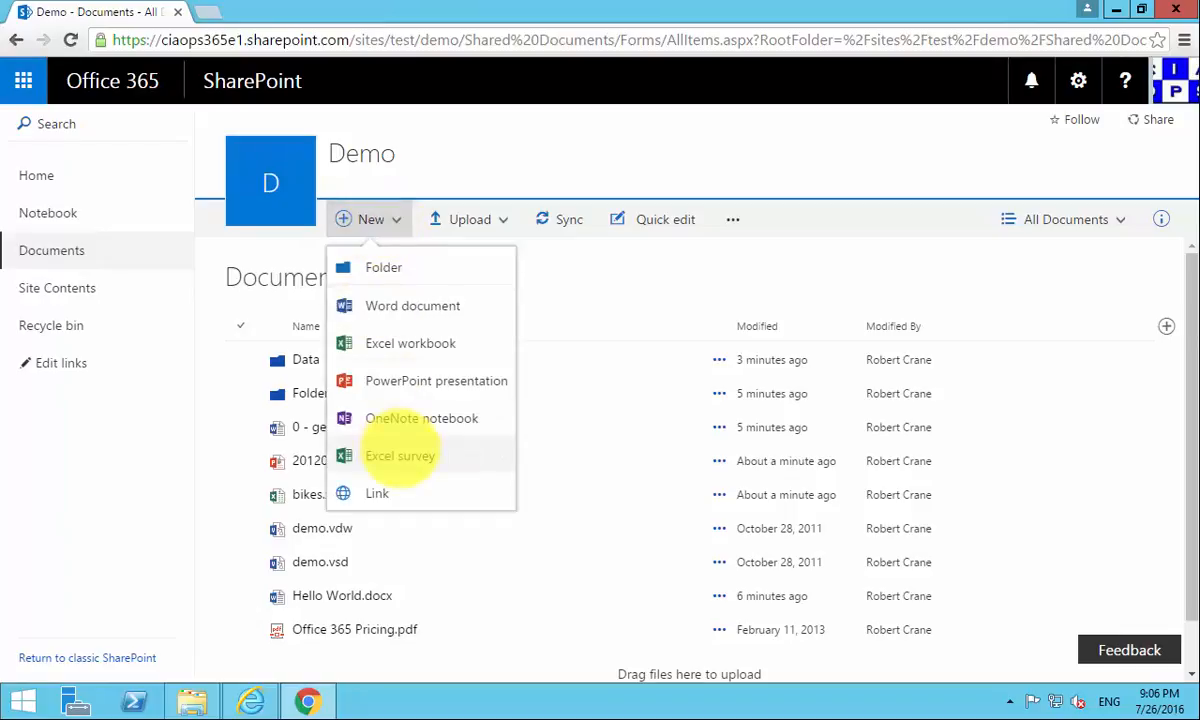
click(469, 219)
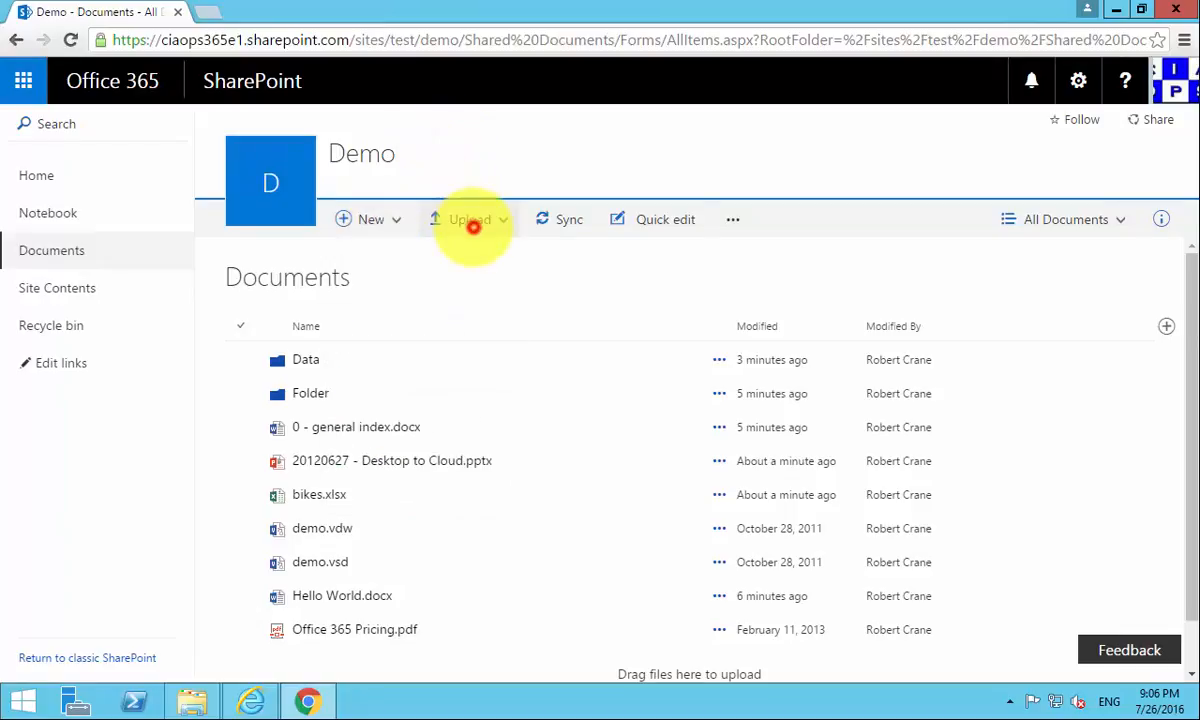
click(469, 219)
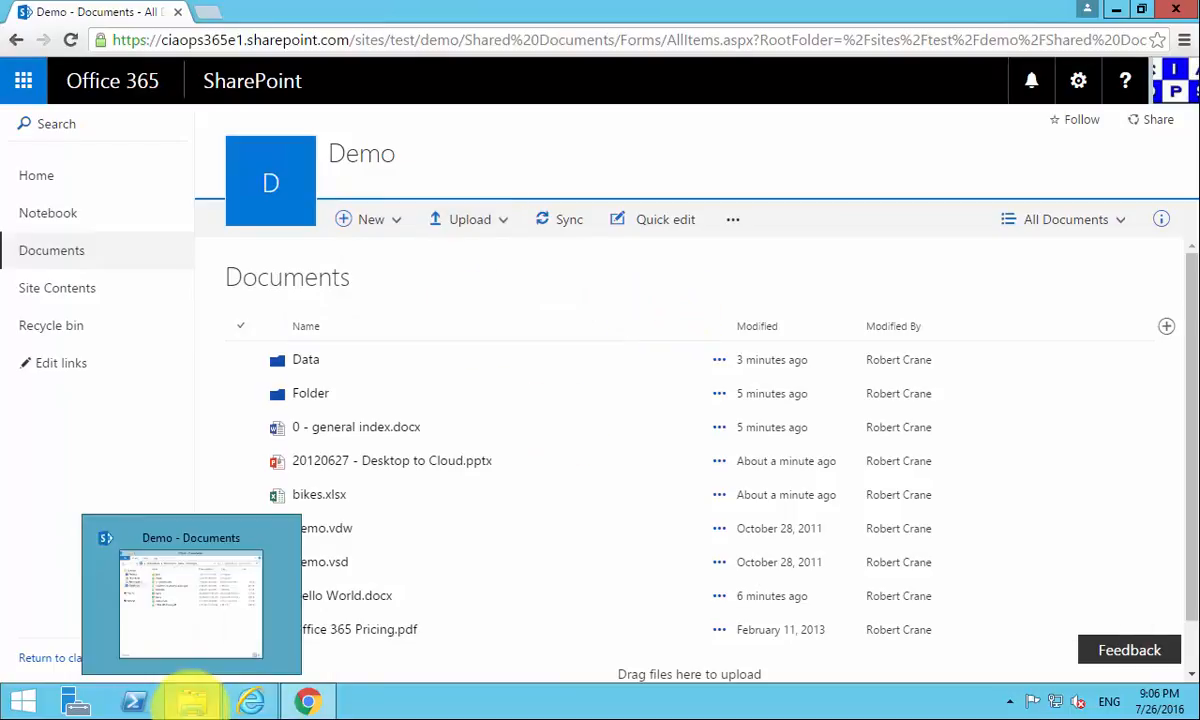
click(190, 593)
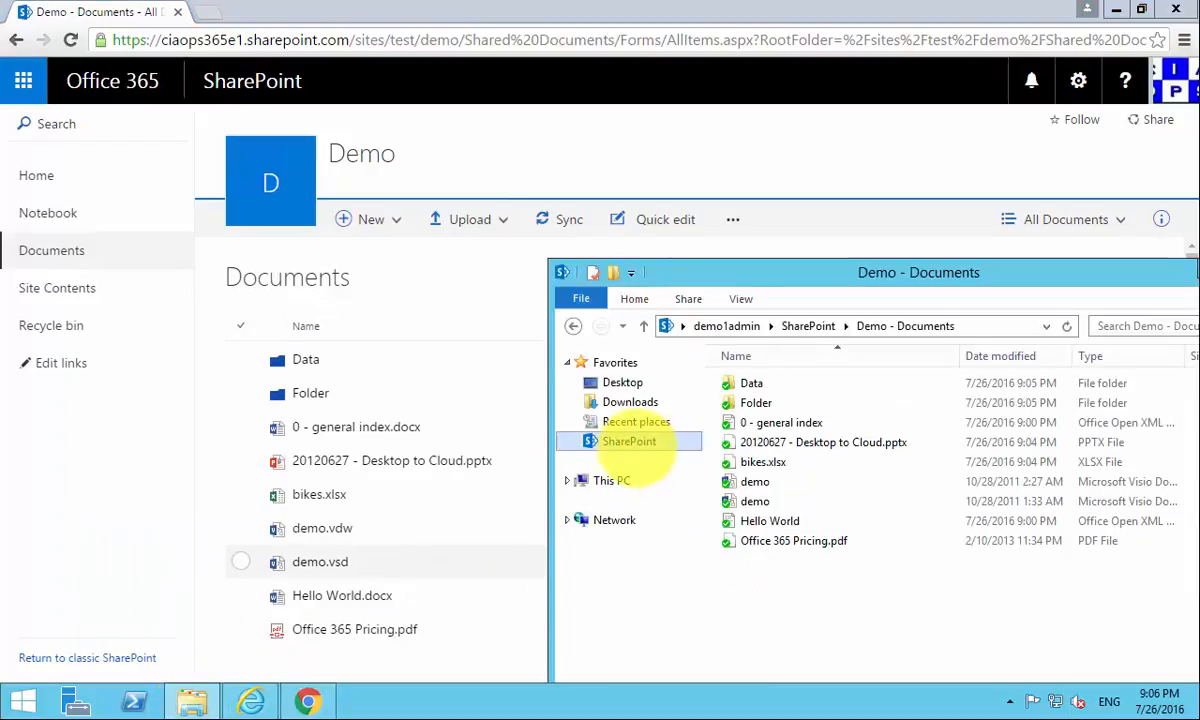
click(630, 401)
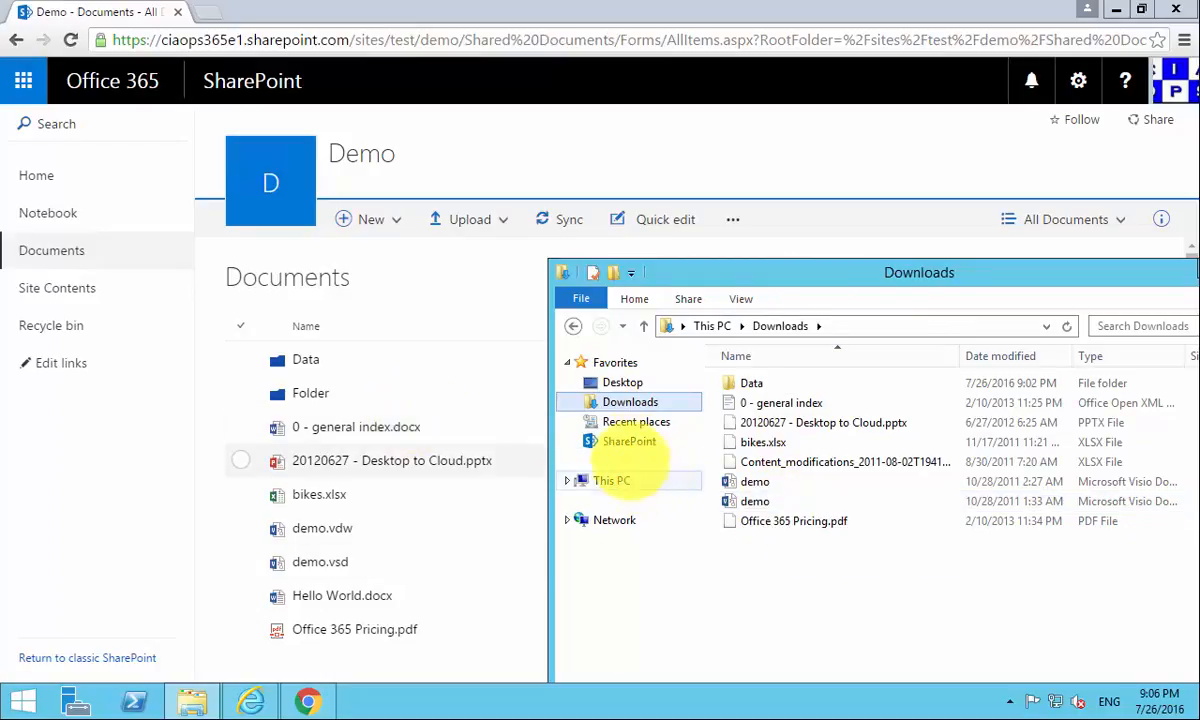
click(629, 441)
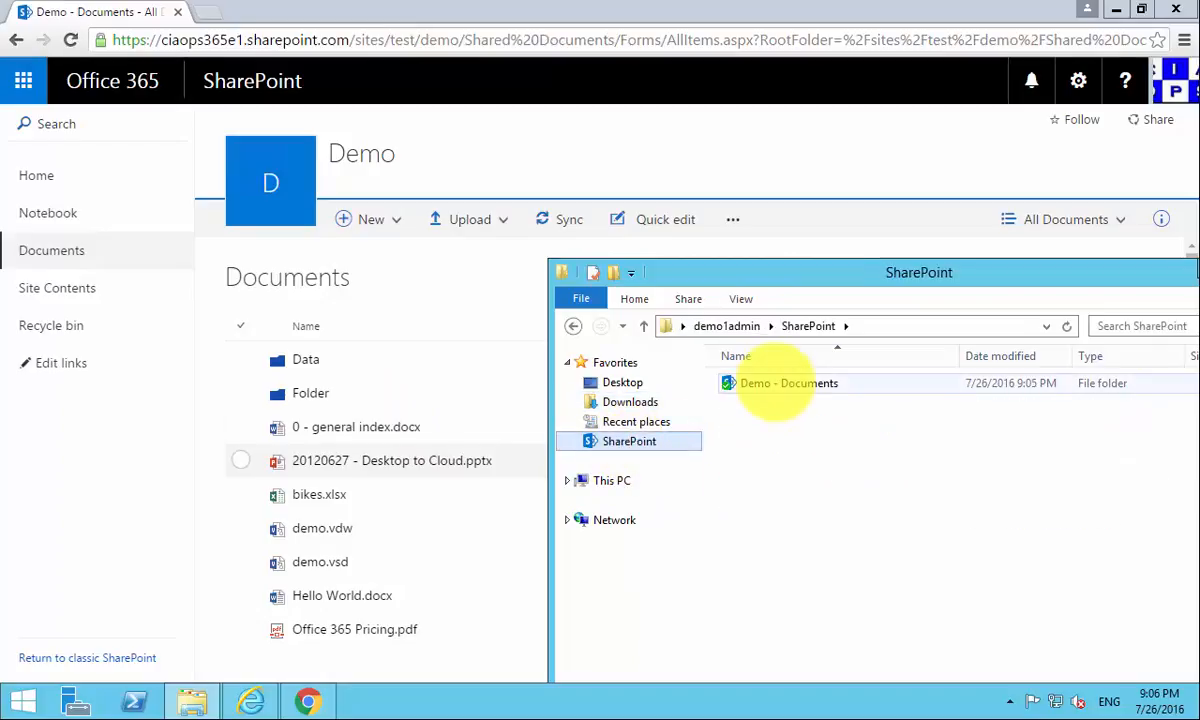
double_click(788, 383)
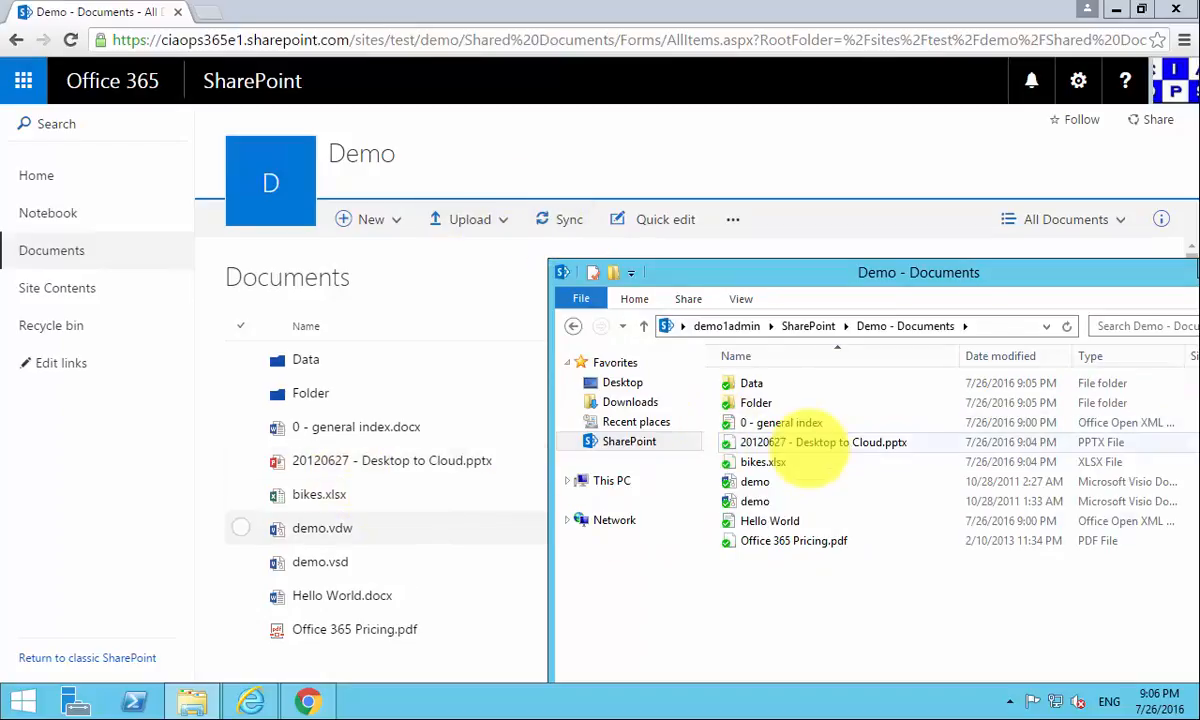
mouse_move(800, 442)
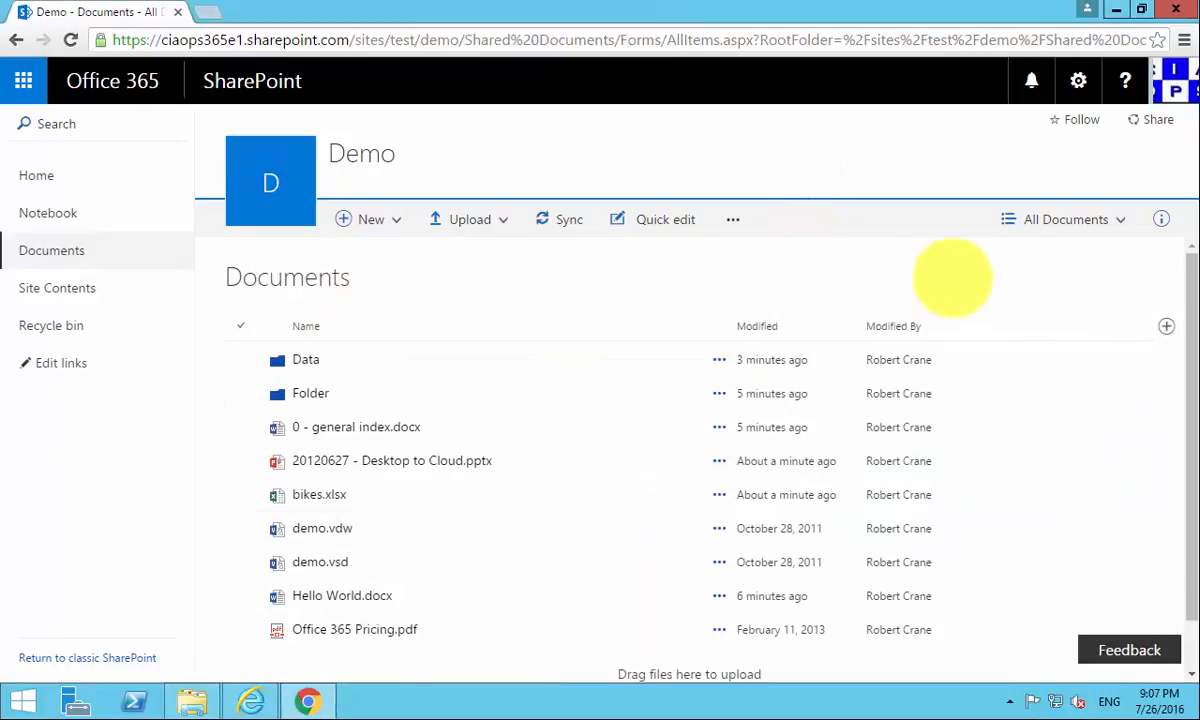
Step: Switch the Demo library to Tiles view and select the demo.vsd tile
click(1065, 219)
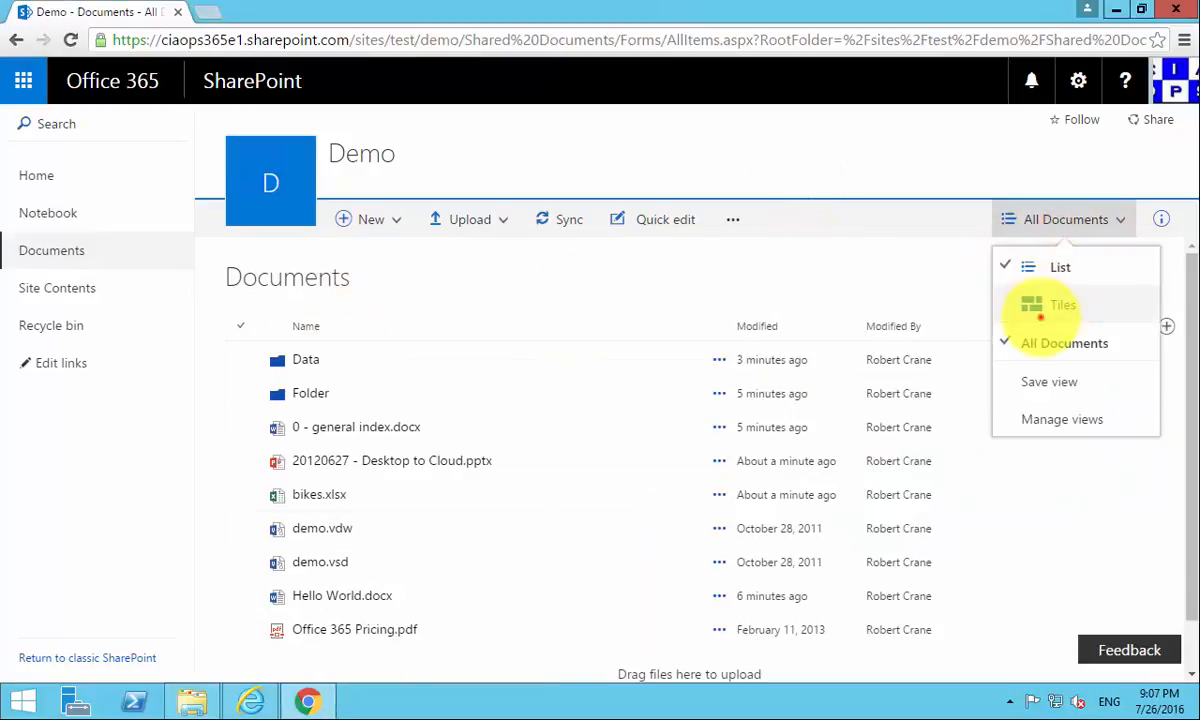
click(1062, 304)
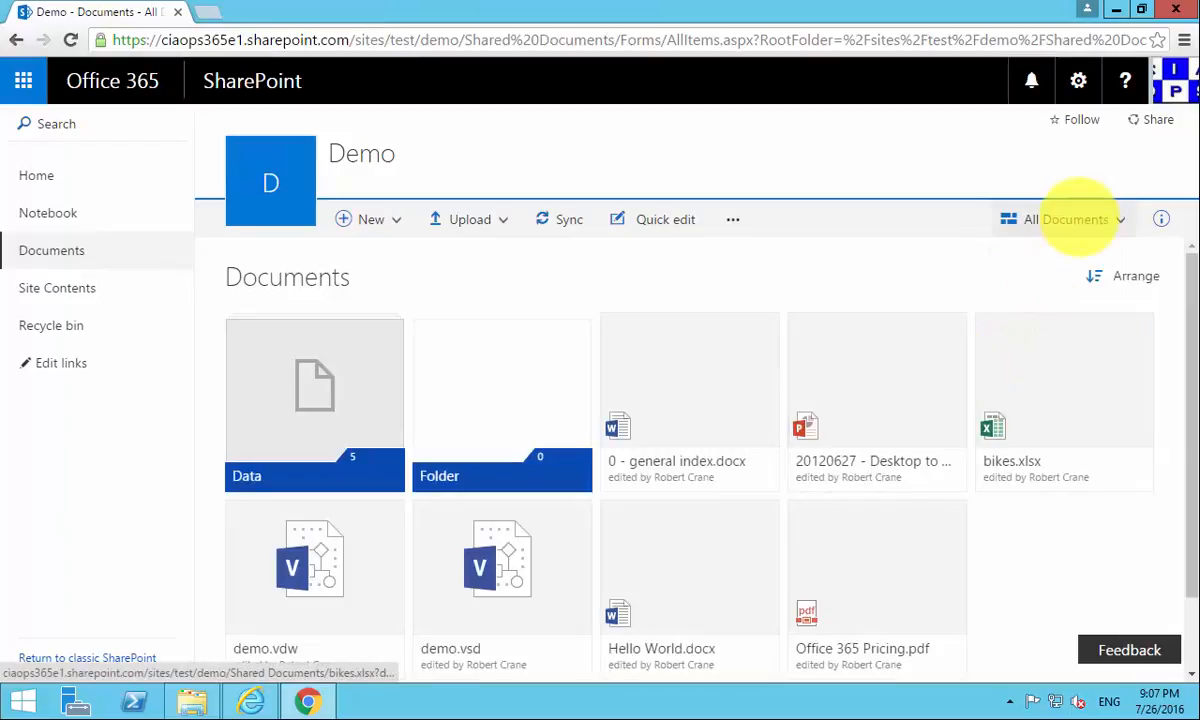
click(1065, 219)
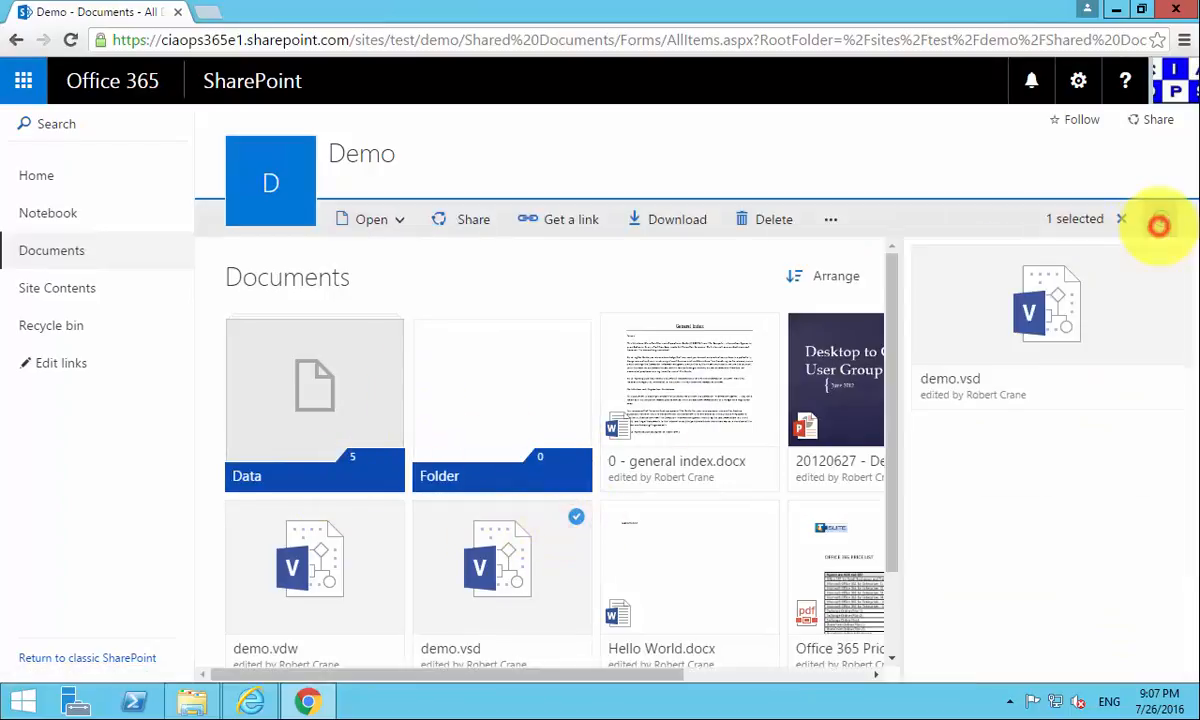
Step: Inspect demo.vsd's properties and activity in the details pane, then close it to show preview tiles
click(1160, 218)
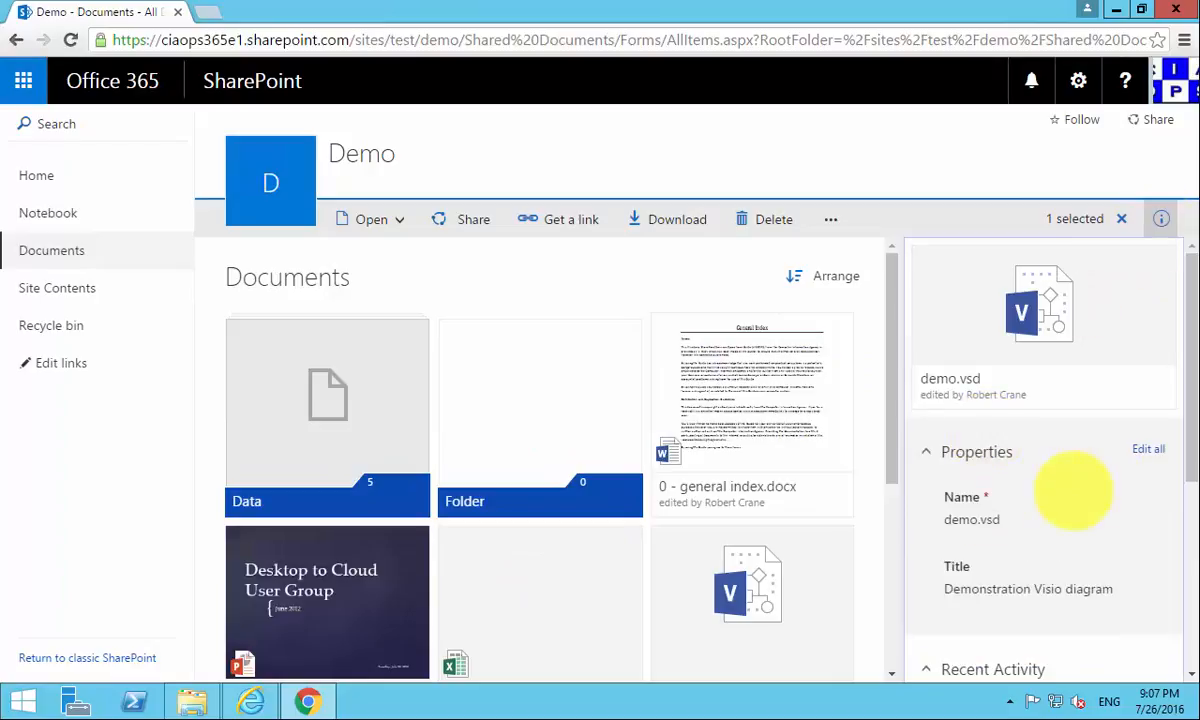
scroll(down, 3)
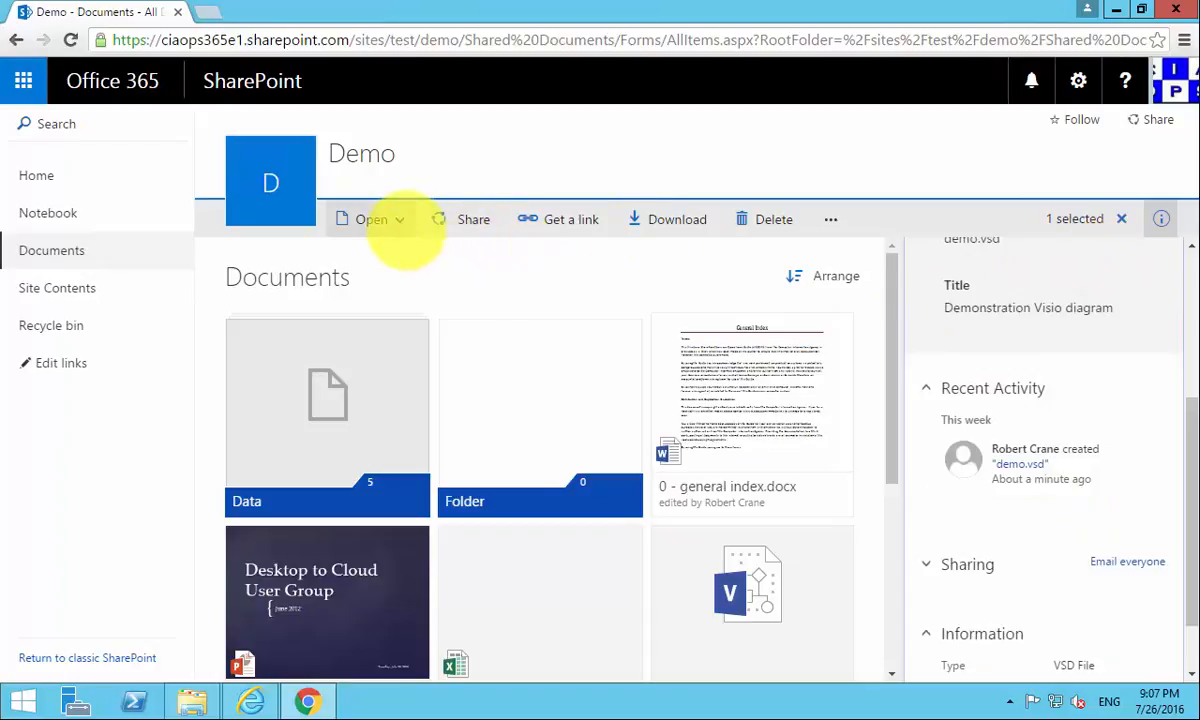
mouse_move(677, 219)
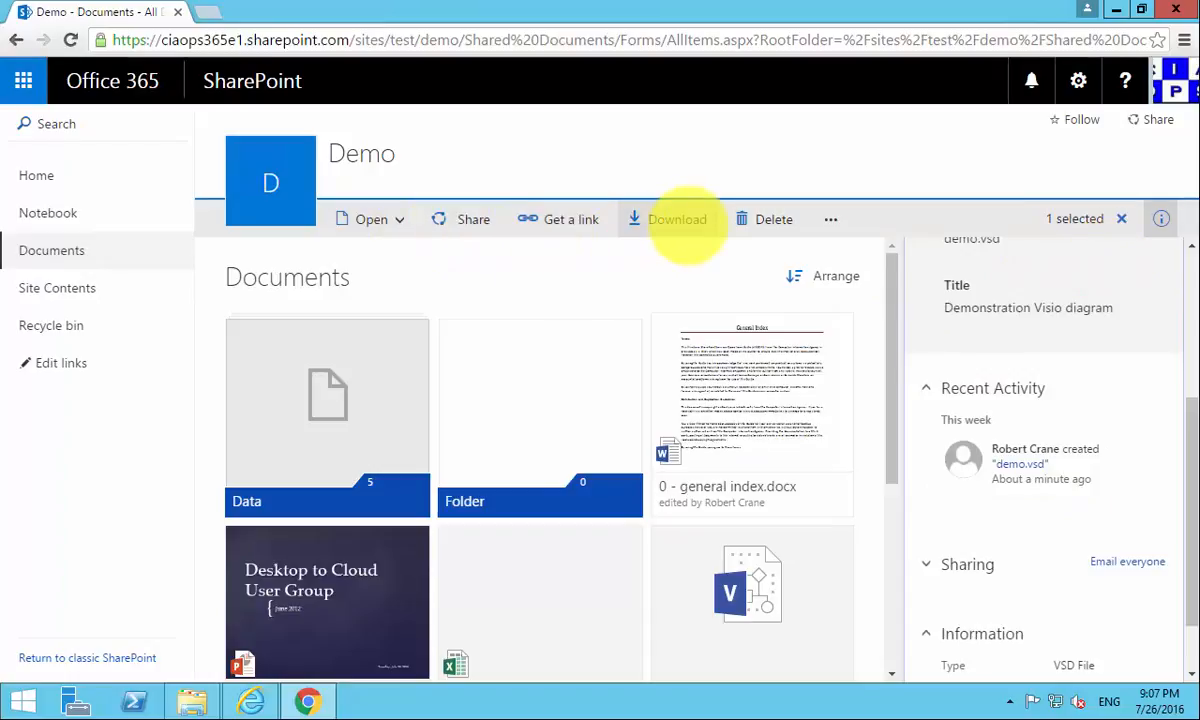
click(830, 219)
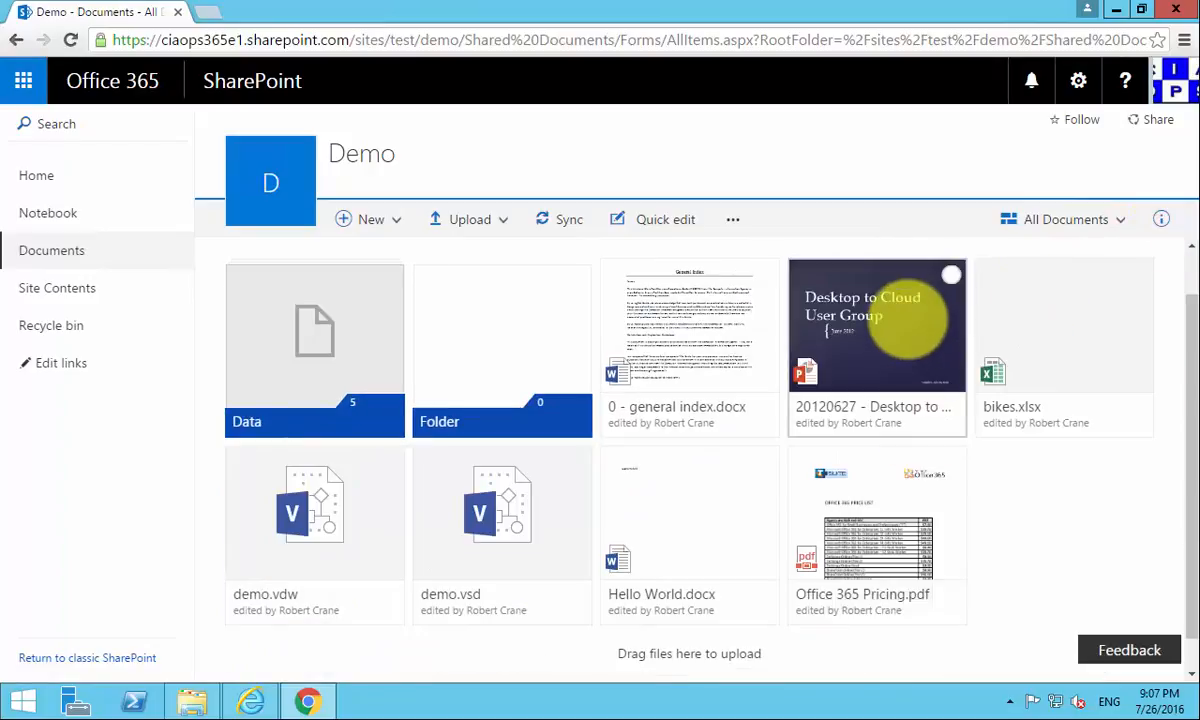
mouse_move(877, 325)
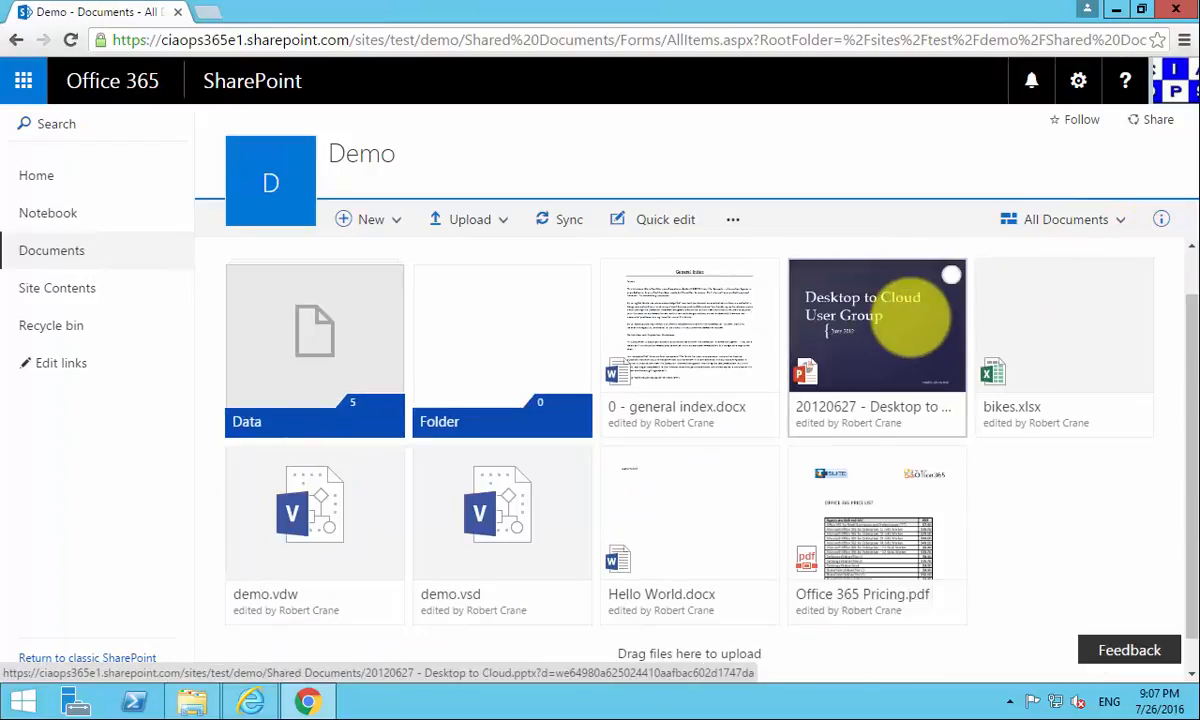